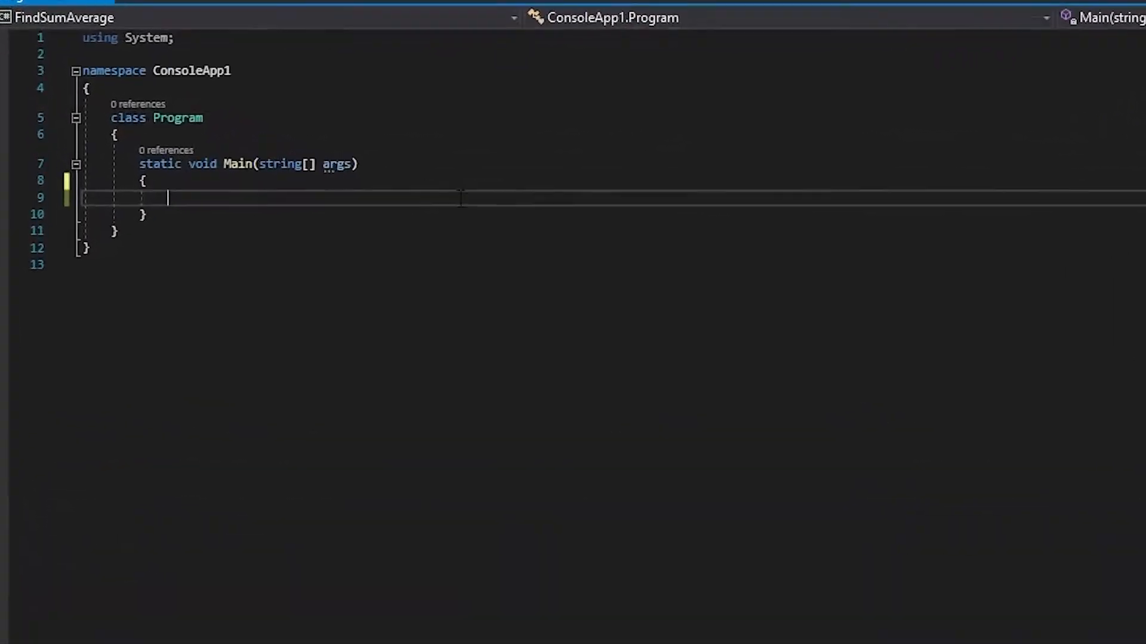
# Write Console.WriteLine("Enter the first number") and read the reply into string stringX via Console.ReadLine().
pyautogui.write('Console.WriteLine();')
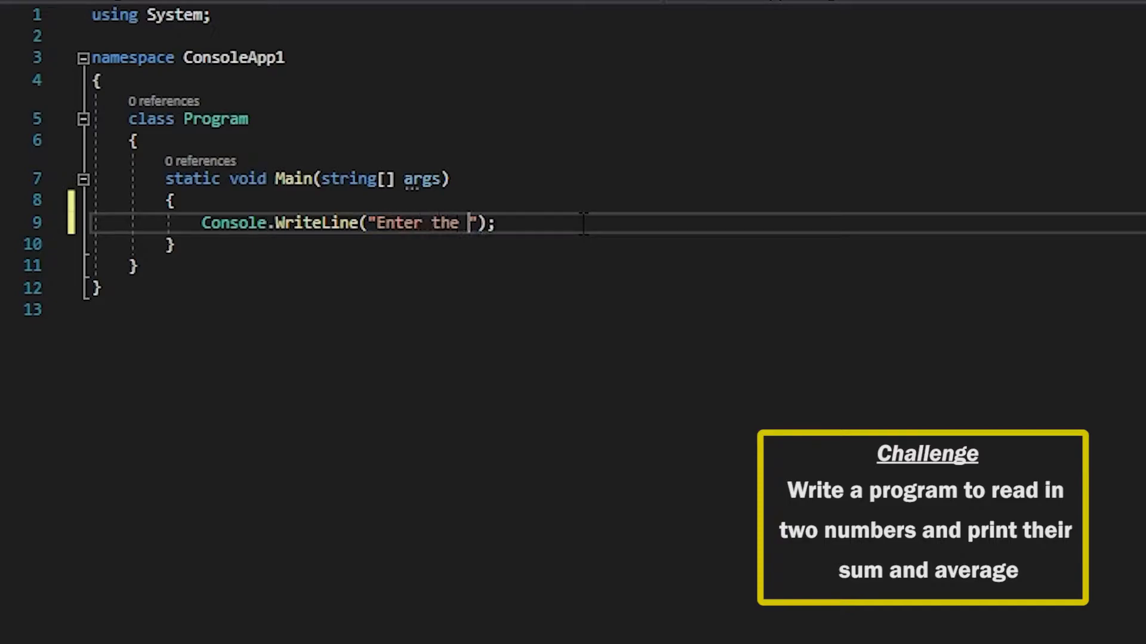
pyautogui.write('first number')
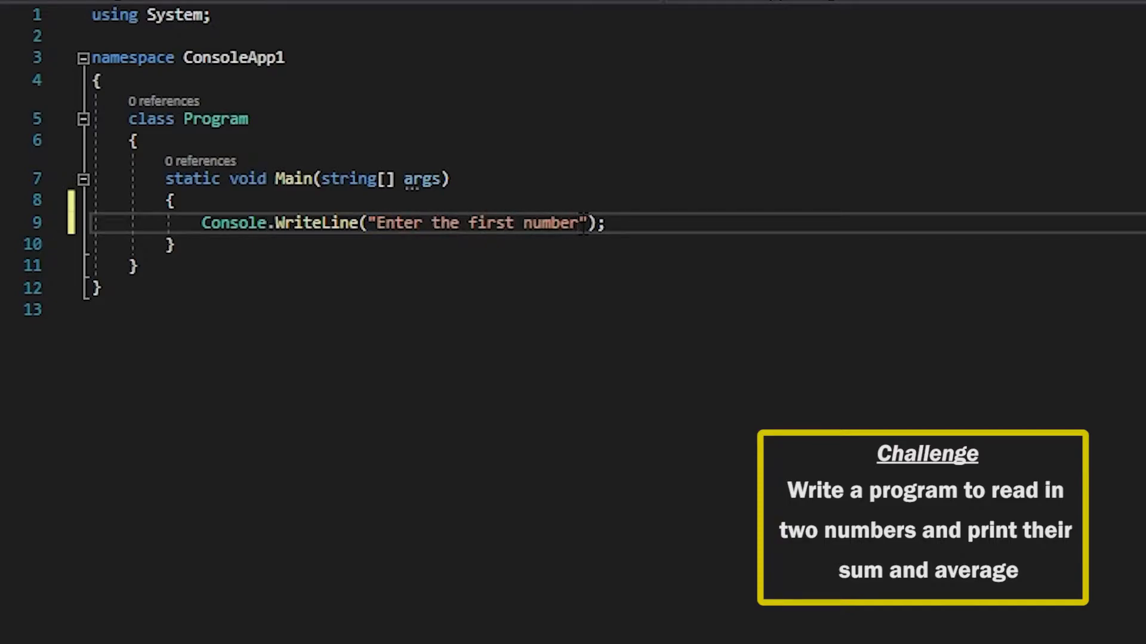
pyautogui.press('enter')
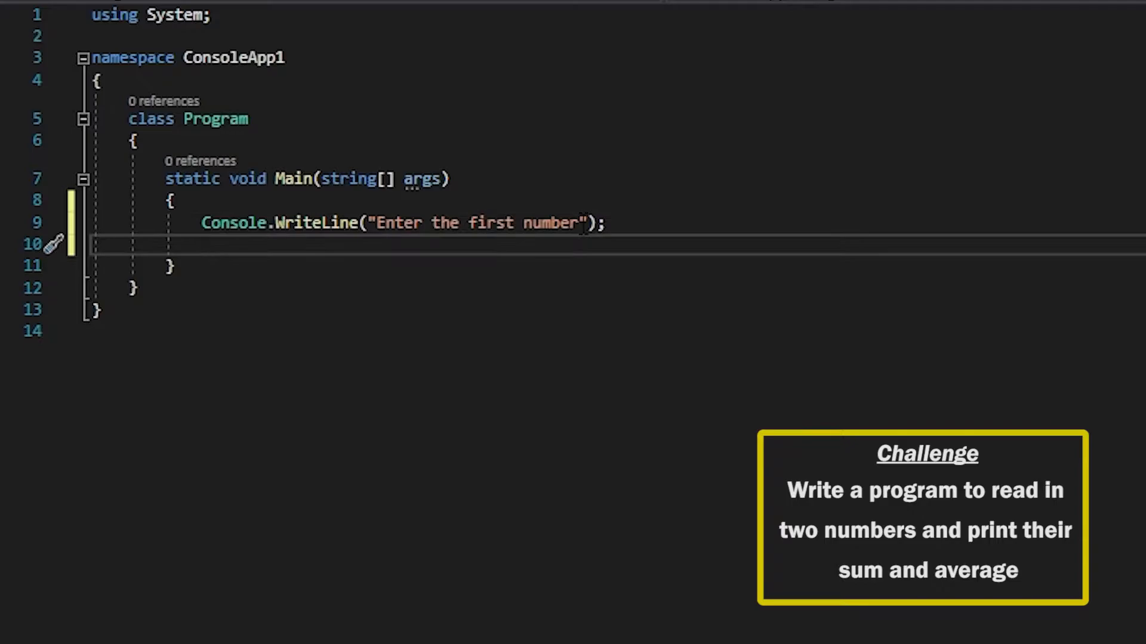
pyautogui.write('string')
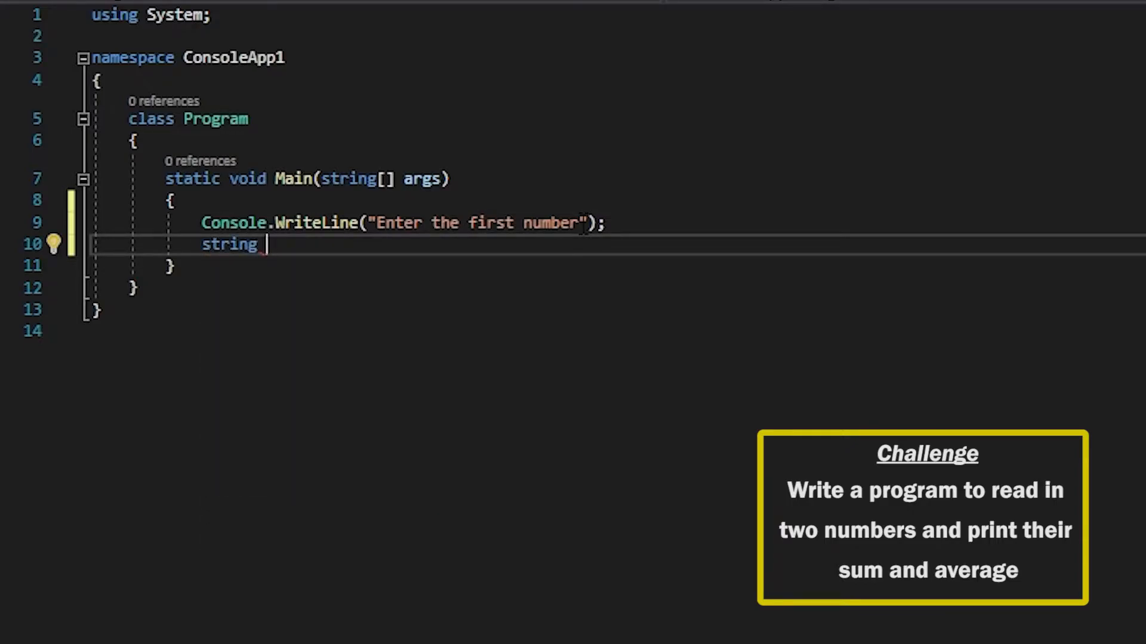
pyautogui.write('stringX')
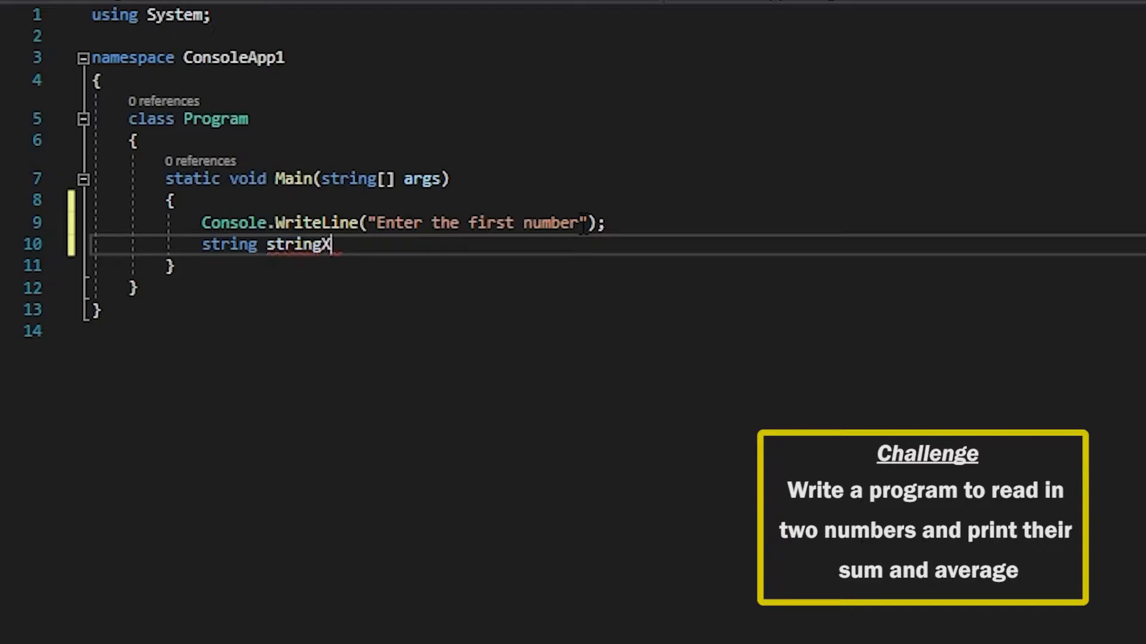
pyautogui.write('= C')
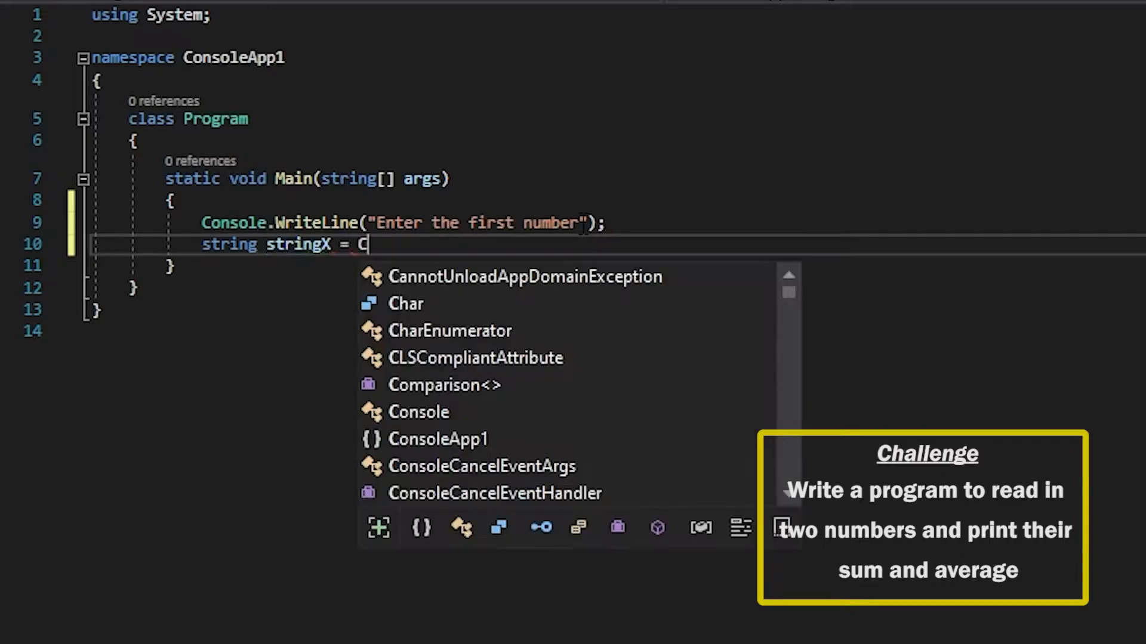
pyautogui.write('onsole.ReadLine();')
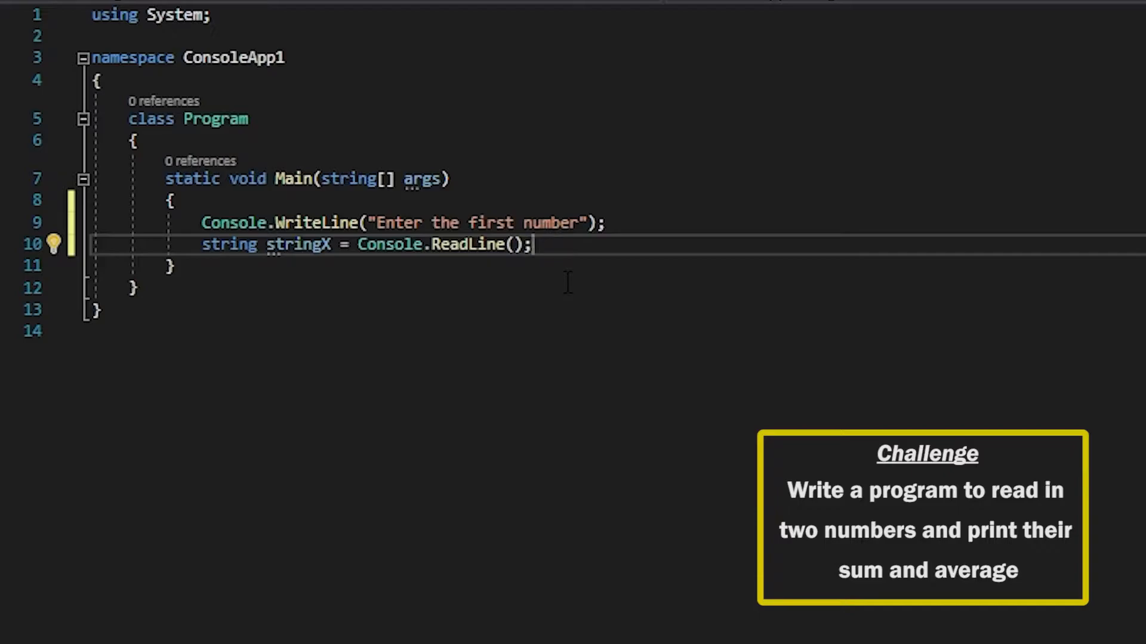
pyautogui.moveTo(492, 271)
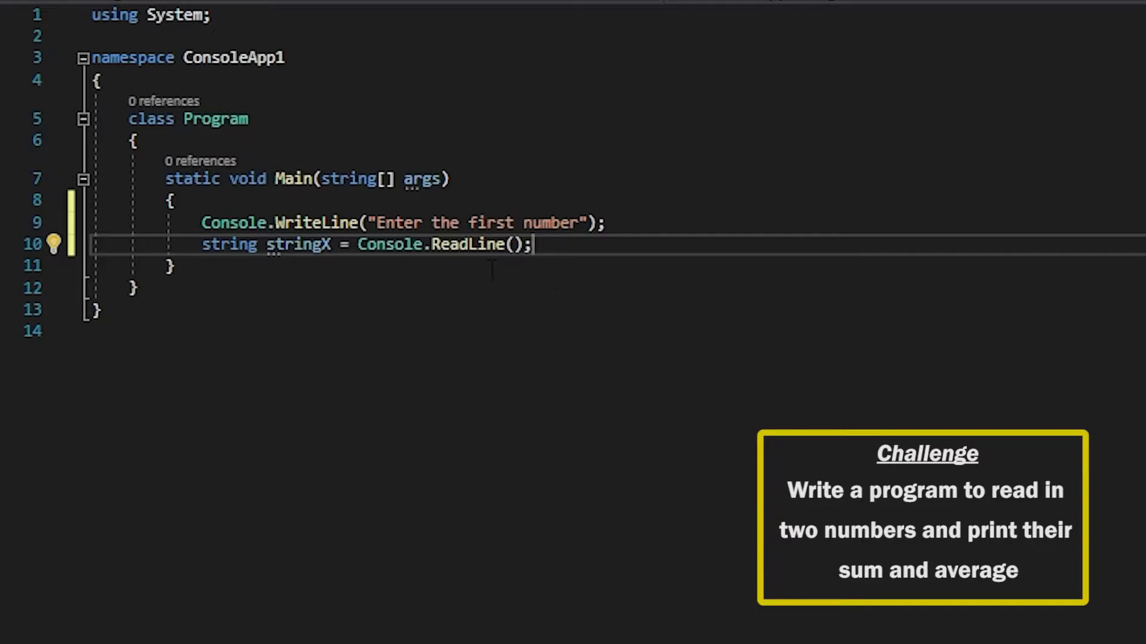
pyautogui.moveTo(643, 245)
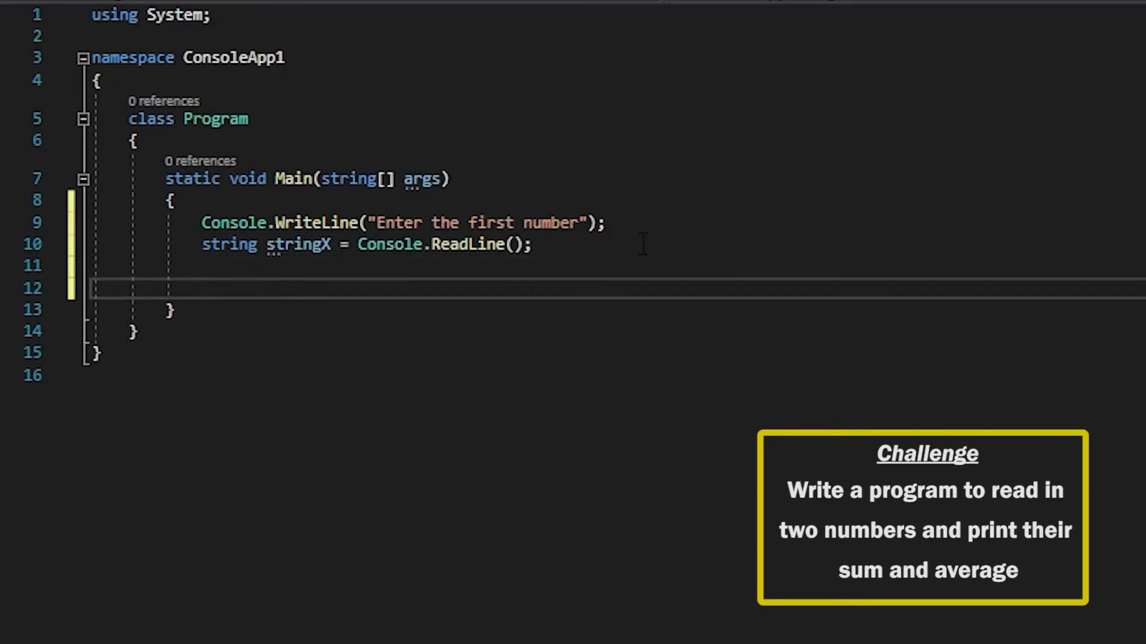
# Write Console.WriteLine("Enter the second number"); below the first read.
pyautogui.write('Conso')
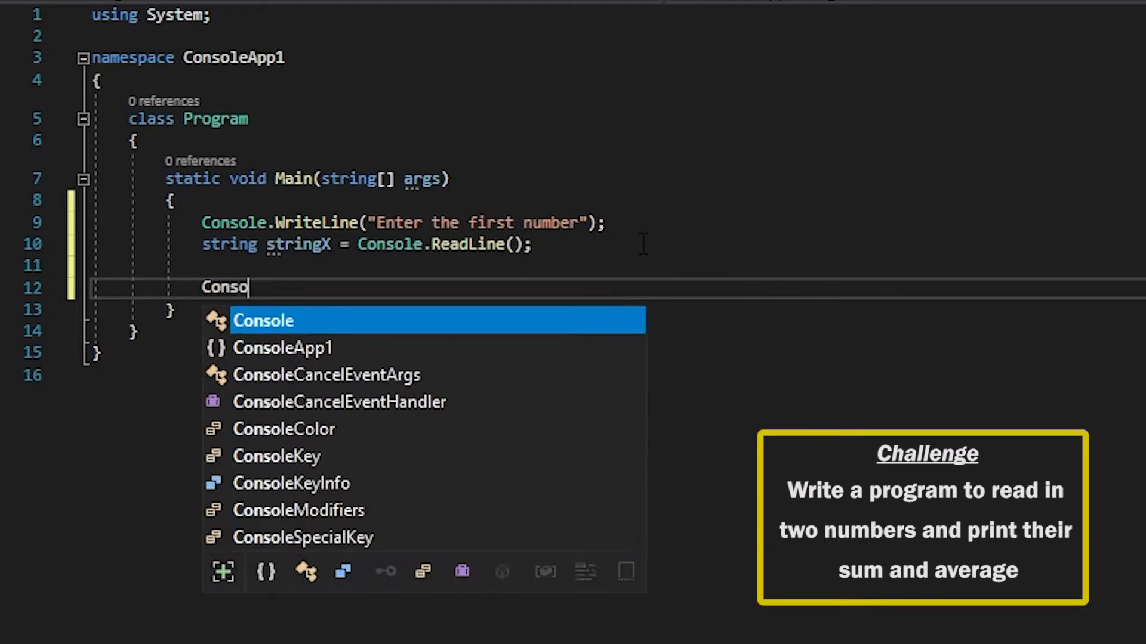
pyautogui.write('.WriteLine("')
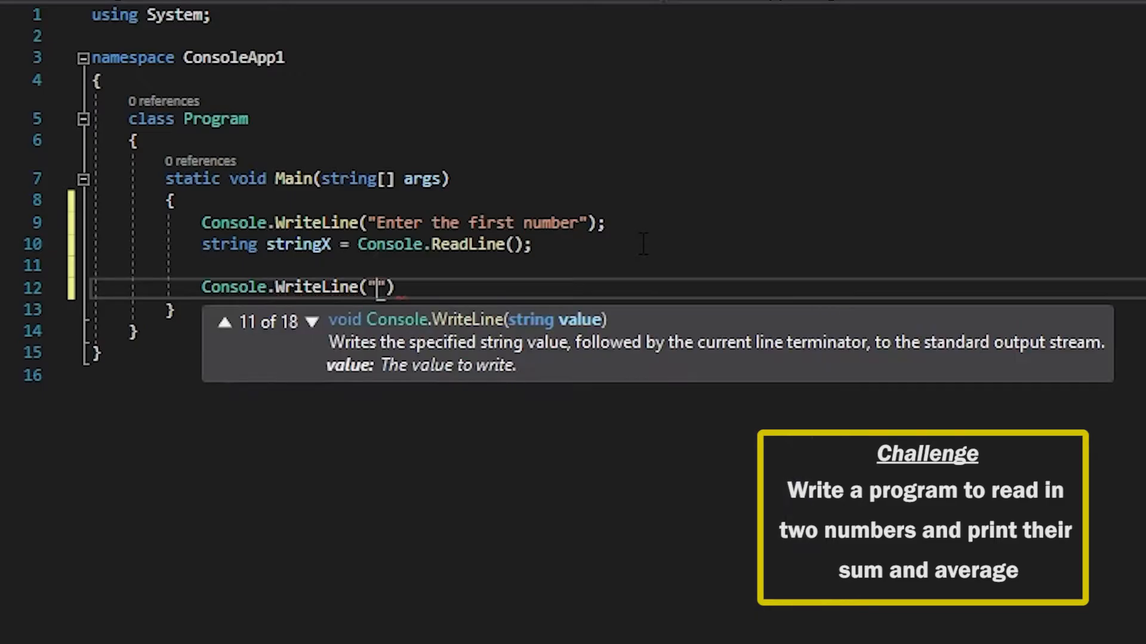
pyautogui.write('Enter the second')
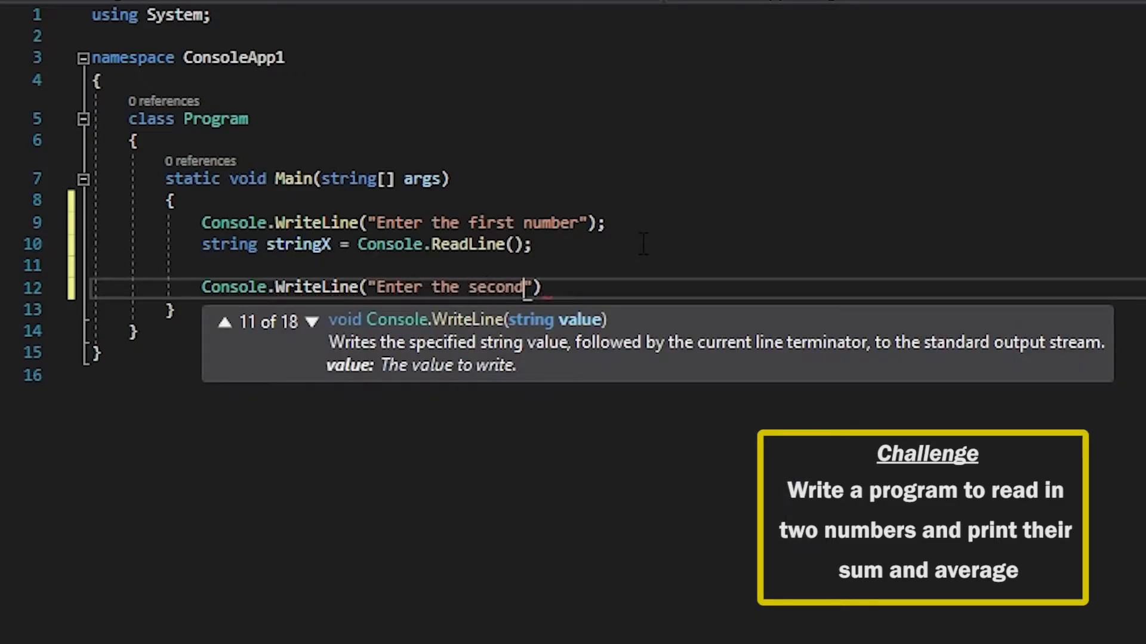
pyautogui.write('number')
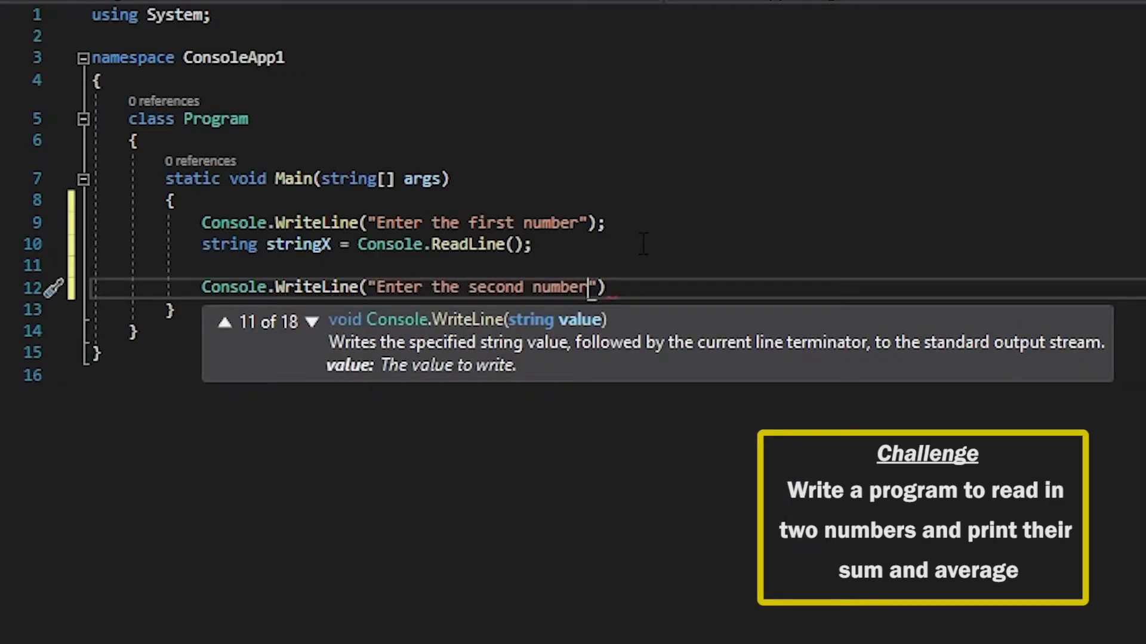
pyautogui.write(';')
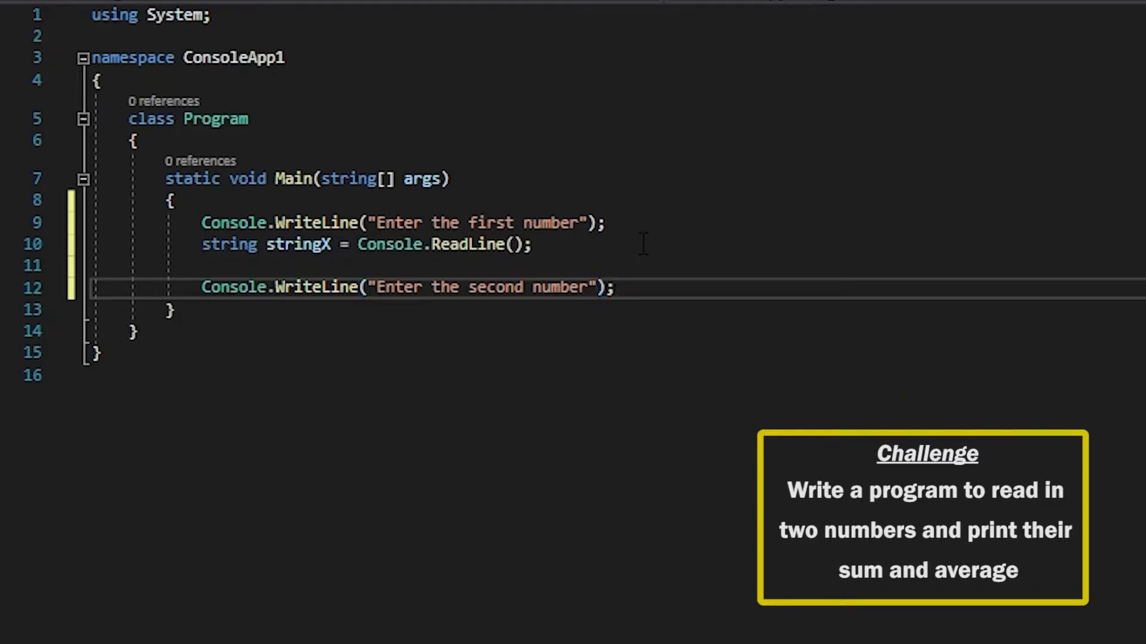
# Declare string stringY = Console.ReadLine(); and leave blank lines after it.
pyautogui.write('str')
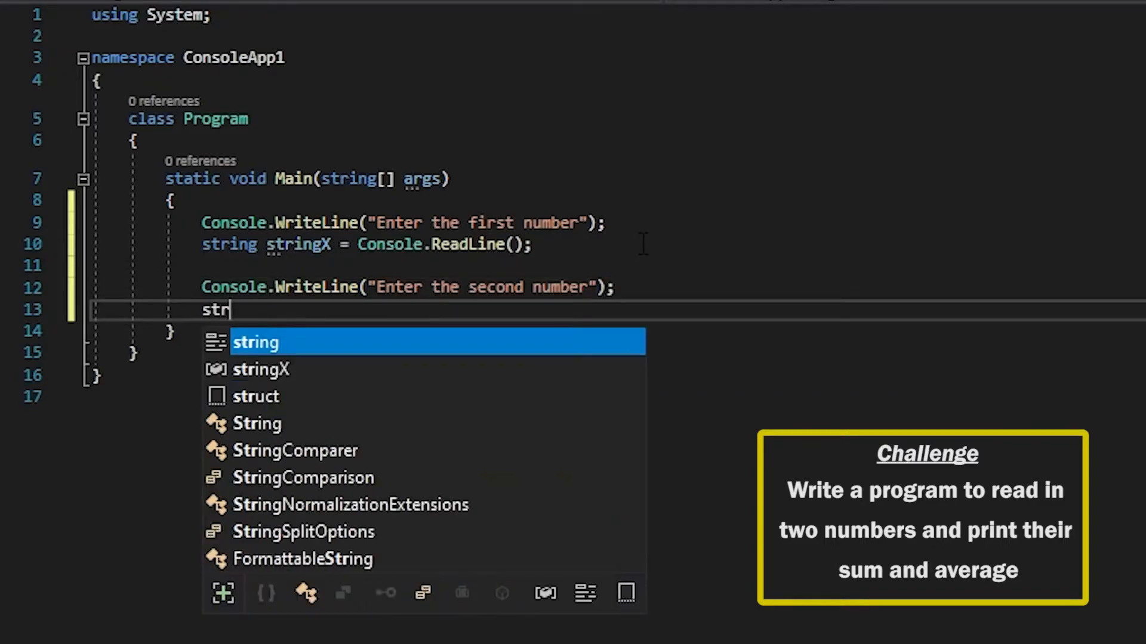
pyautogui.write('ing stri')
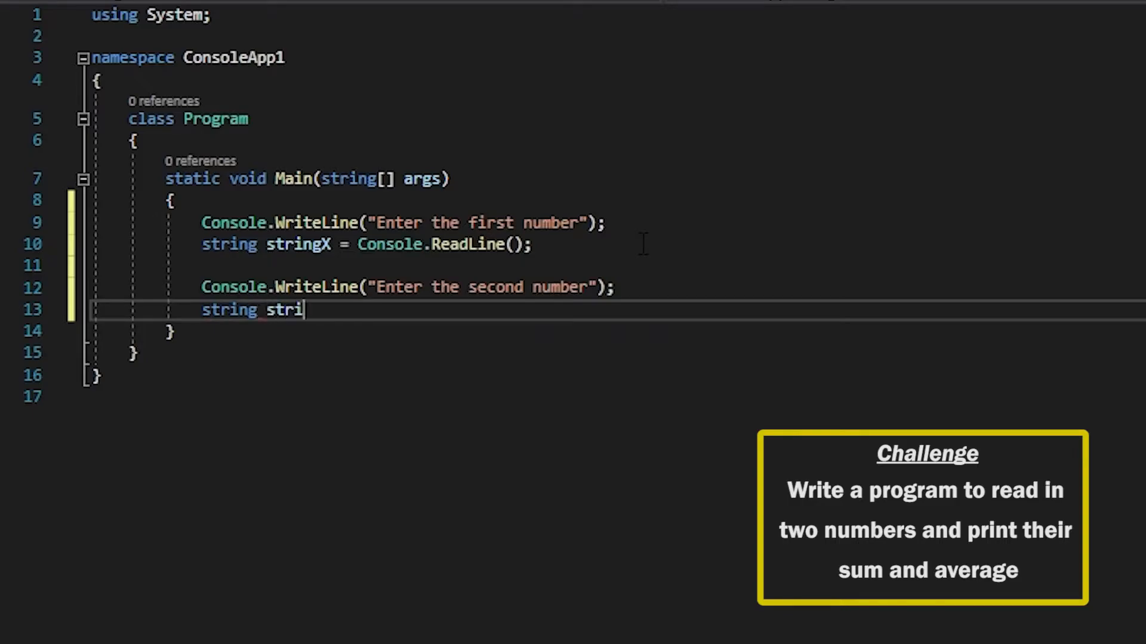
pyautogui.write('ngY =')
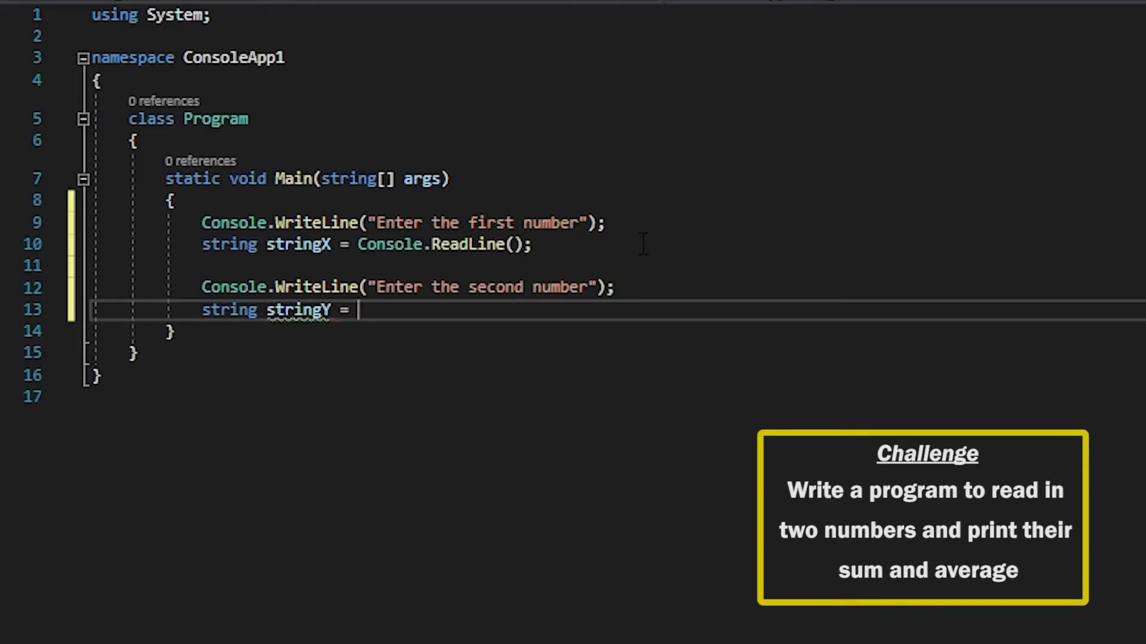
pyautogui.write('Console.ReadLine();')
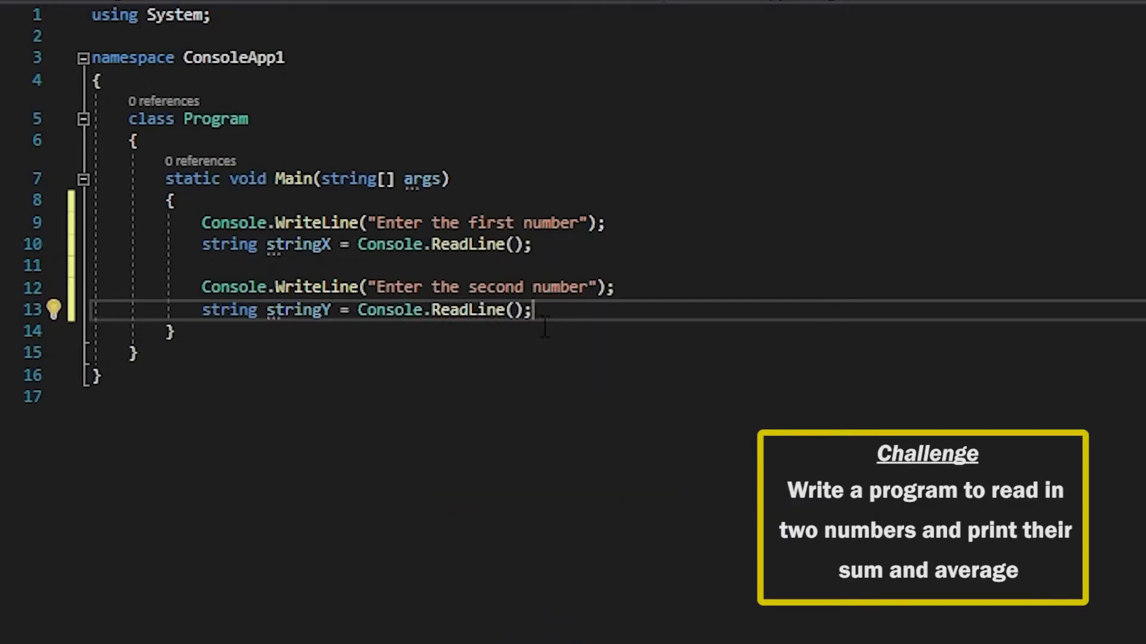
pyautogui.press('Enter')
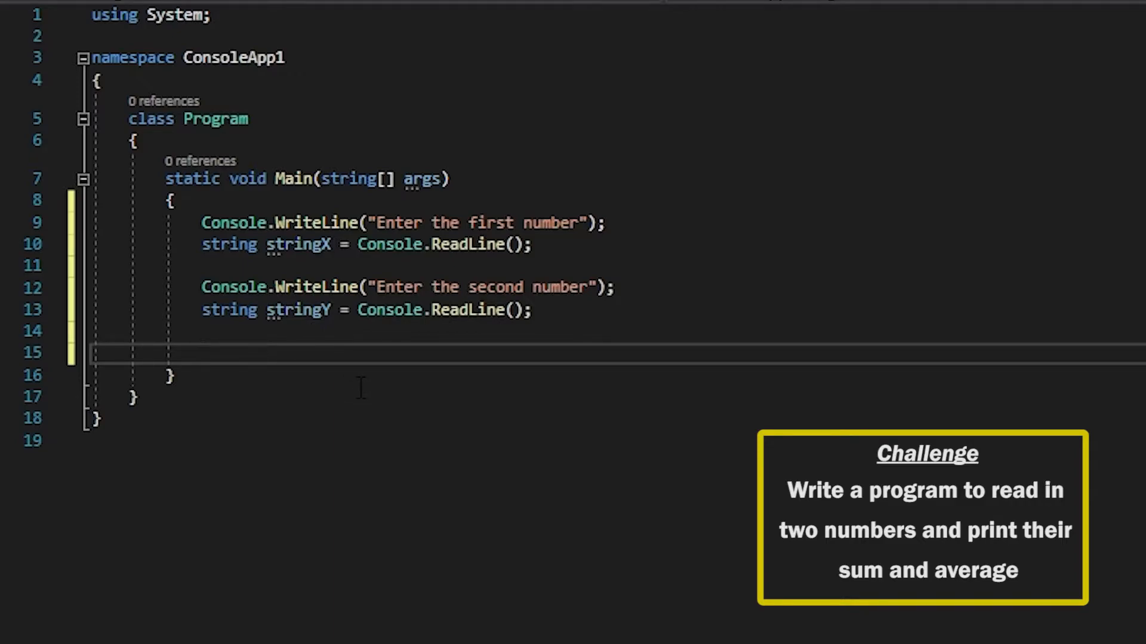
pyautogui.write('10')
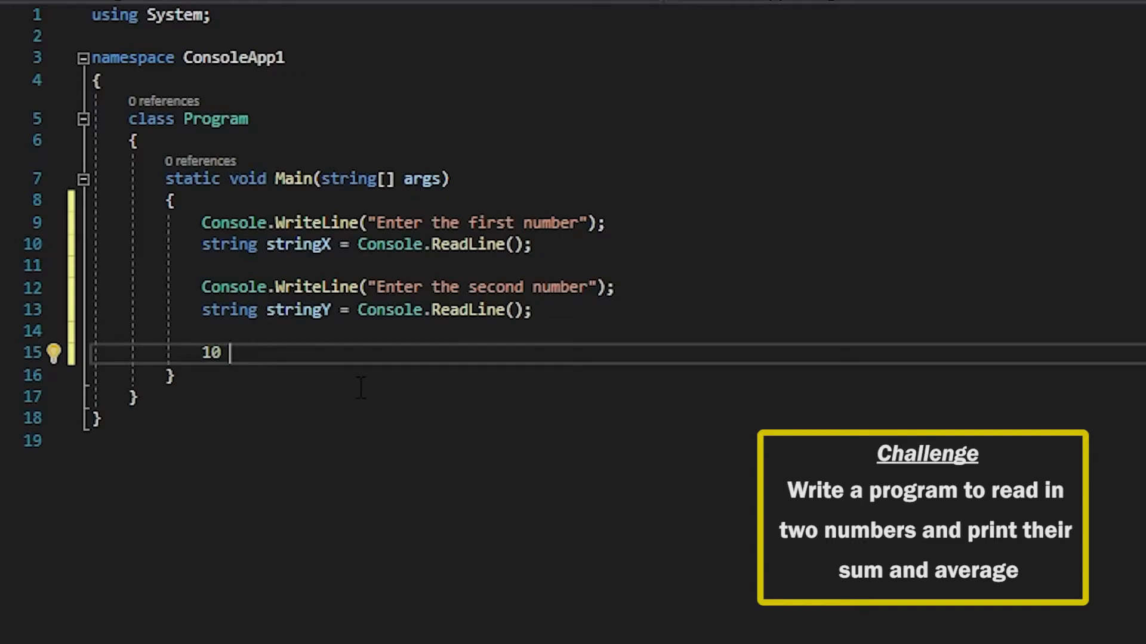
pyautogui.write('11')
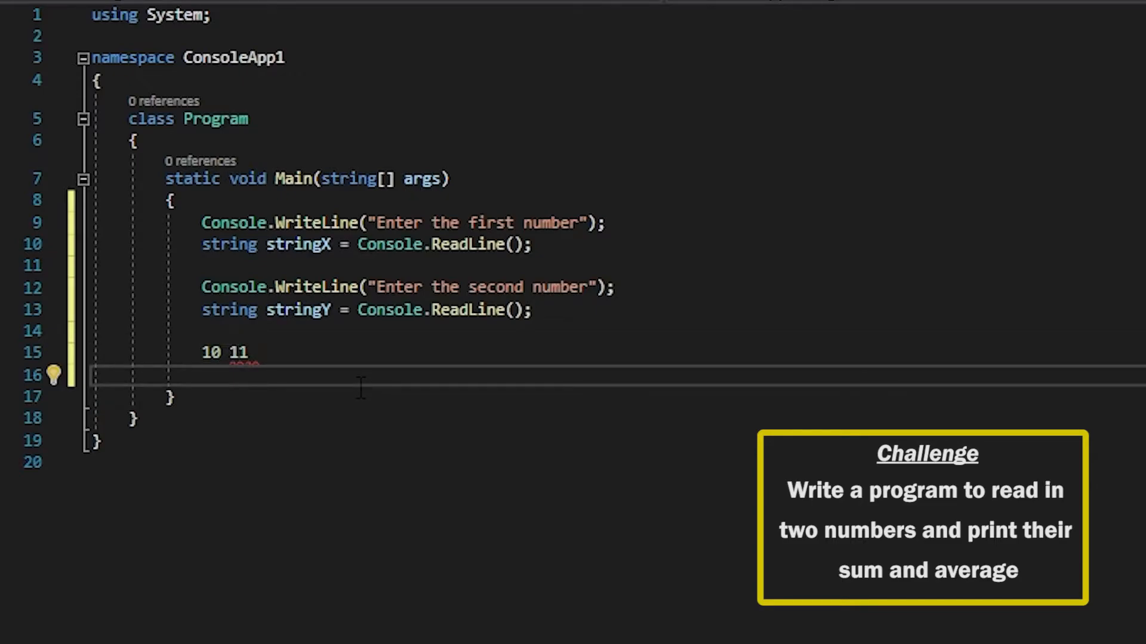
pyautogui.write('1')
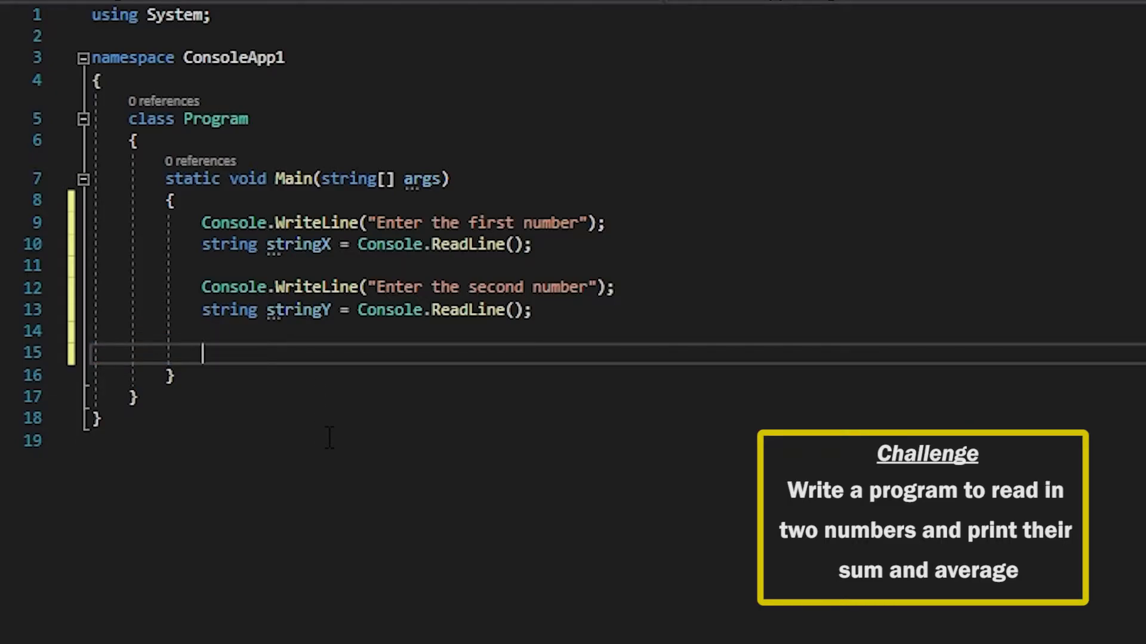
# Write int x = Convert.ToInt32(stringX); to convert the first input.
pyautogui.write('int x')
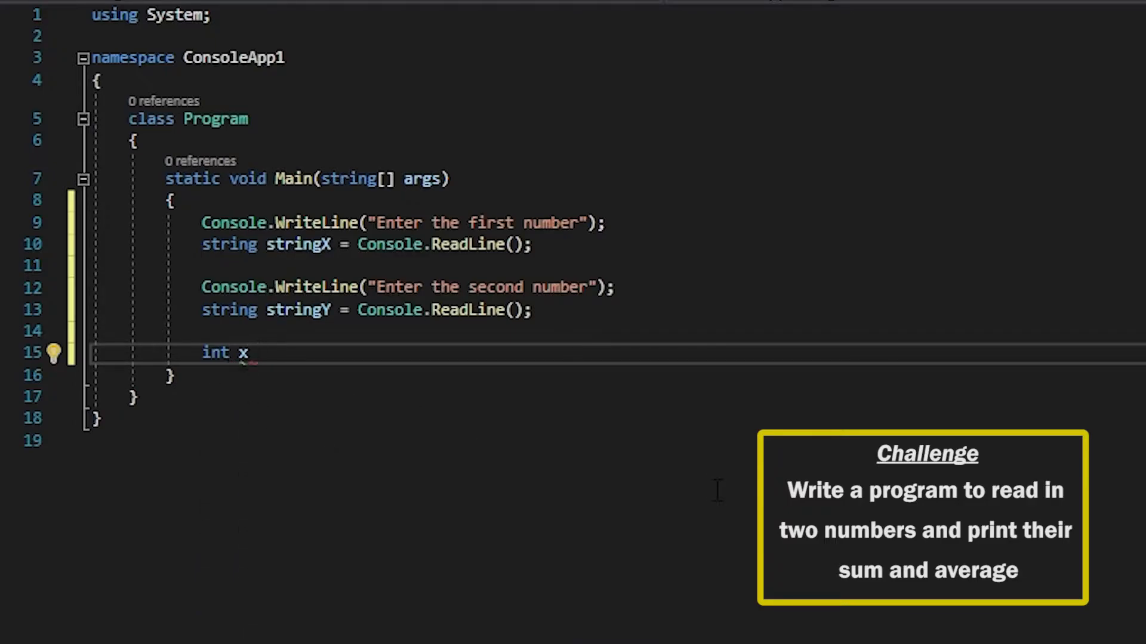
pyautogui.write('=')
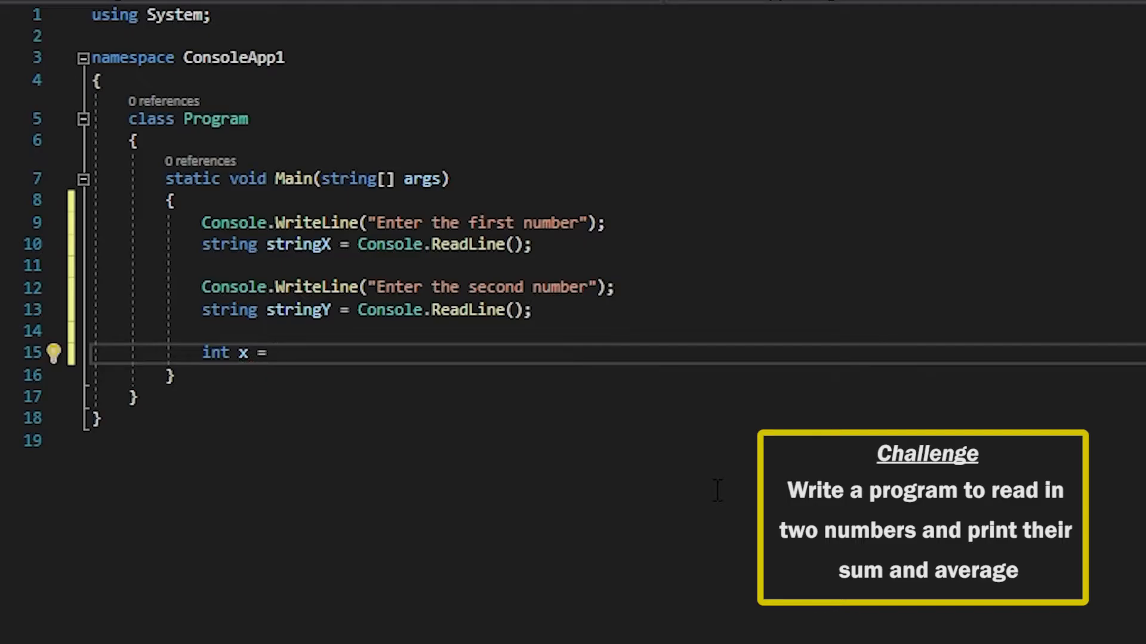
pyautogui.write('Convert')
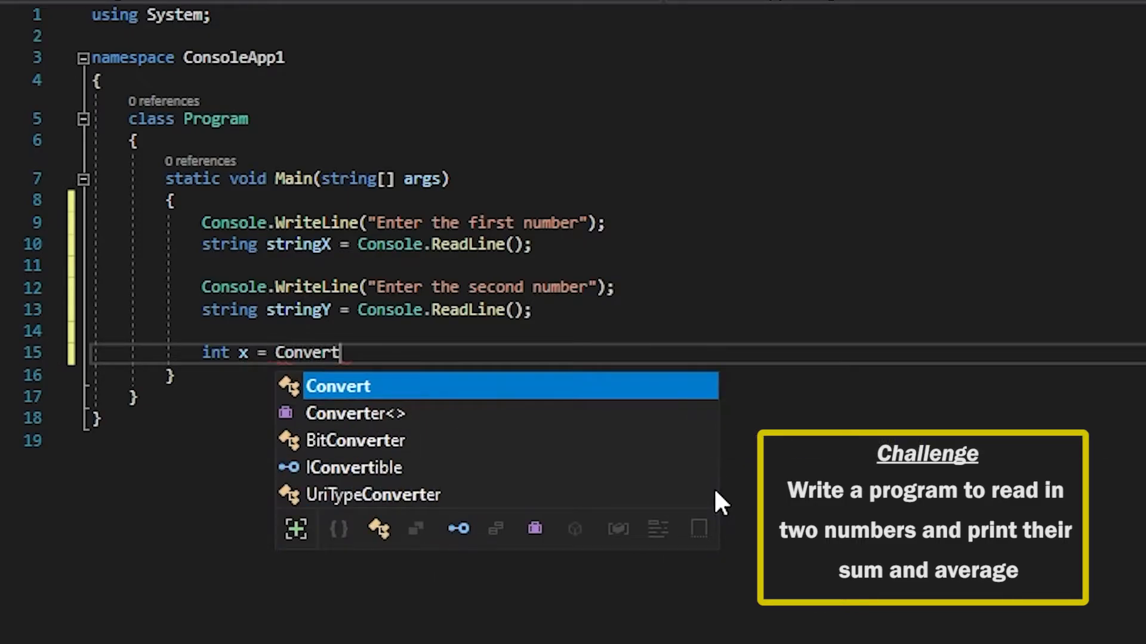
pyautogui.write('.ToInt32')
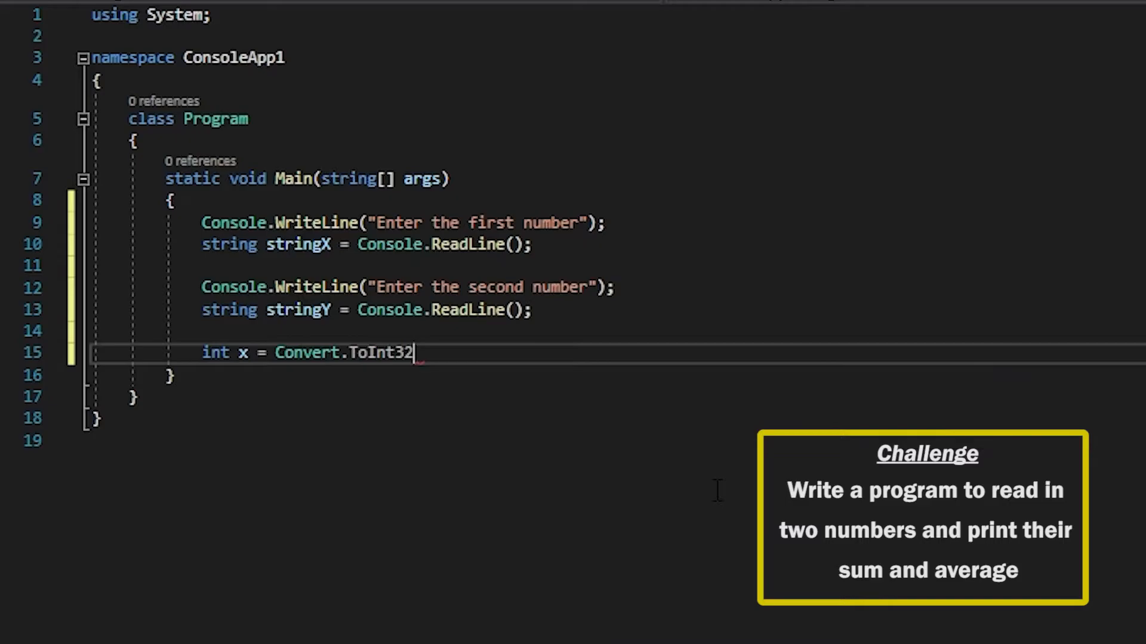
pyautogui.write('(')
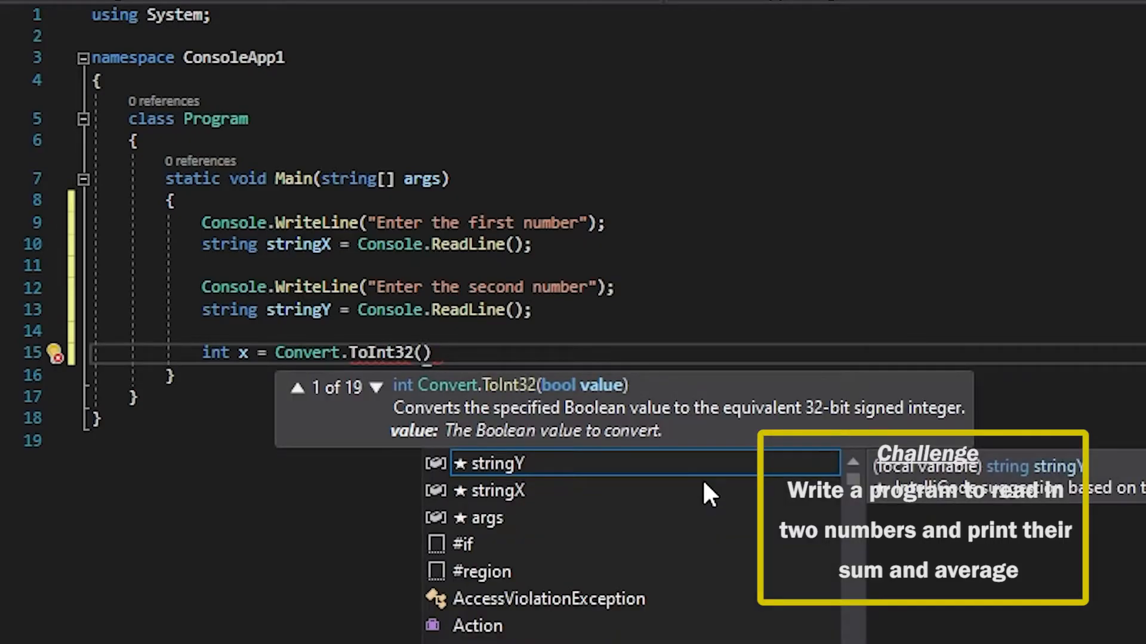
pyautogui.write('stringX')
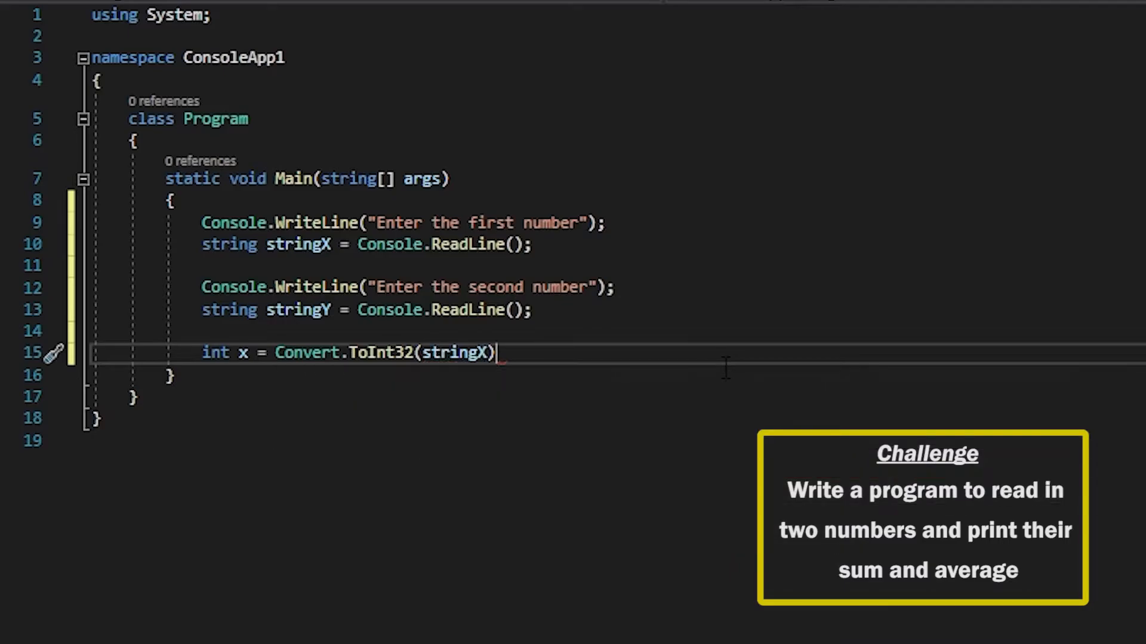
pyautogui.write(';')
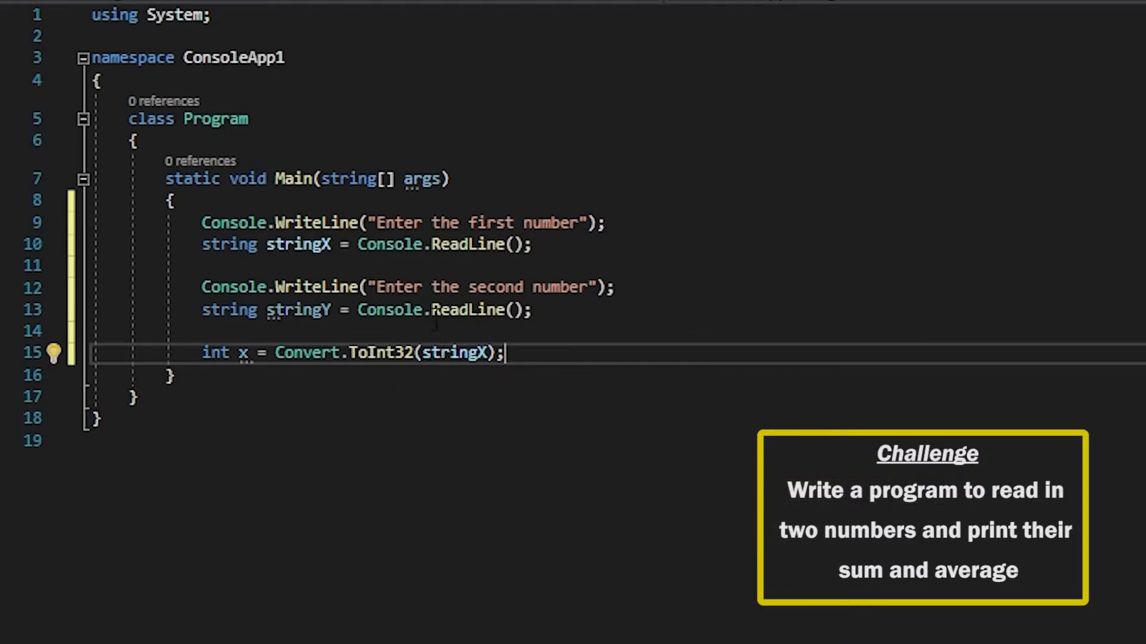
pyautogui.moveTo(215, 352)
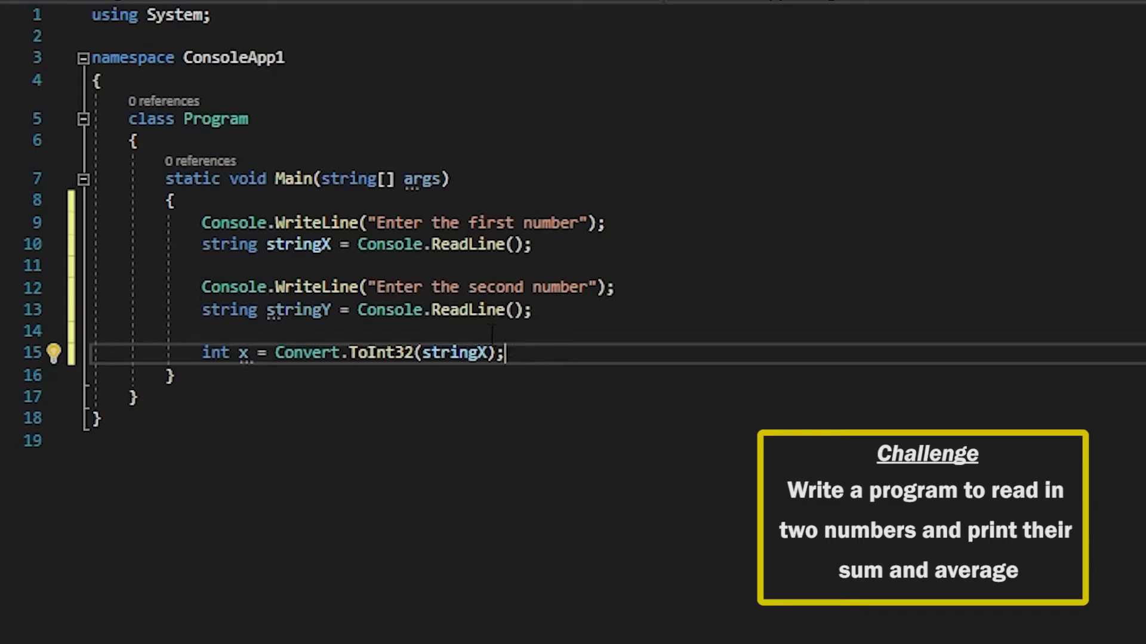
pyautogui.press('enter')
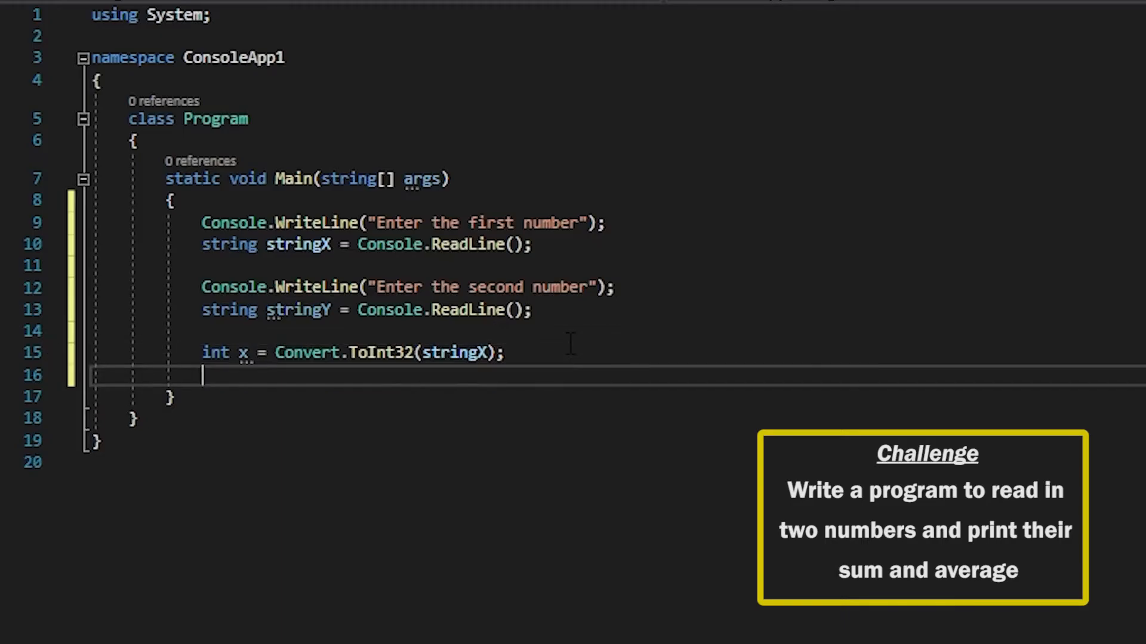
# Write int y = Convert.ToInt32(stringY); and leave a gap for the calculations.
pyautogui.write('int y')
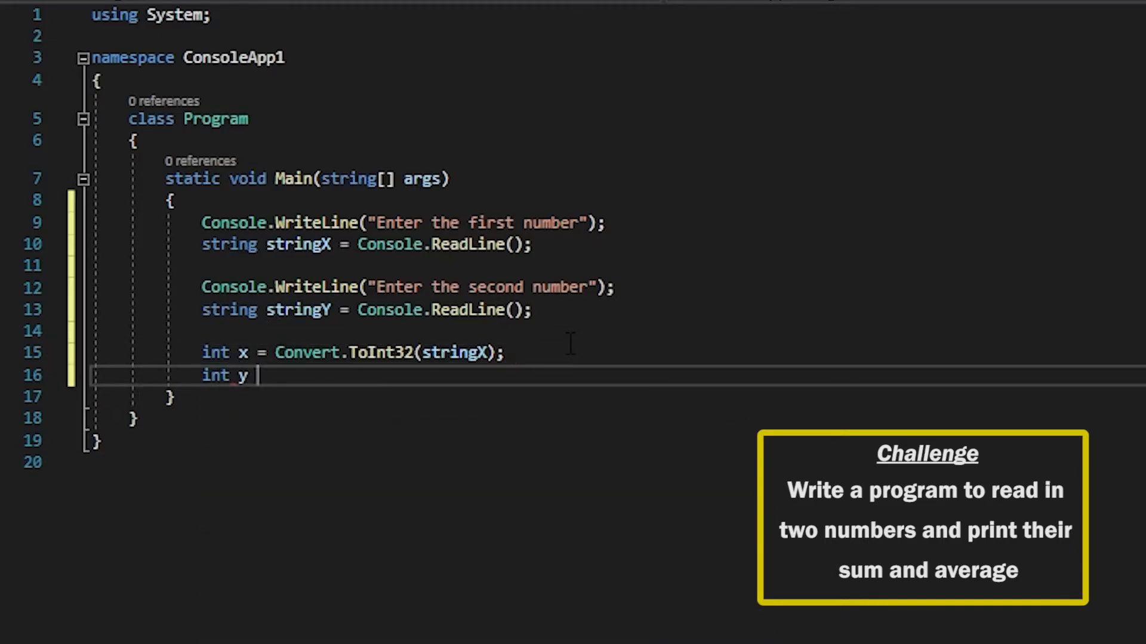
pyautogui.write('= Conver')
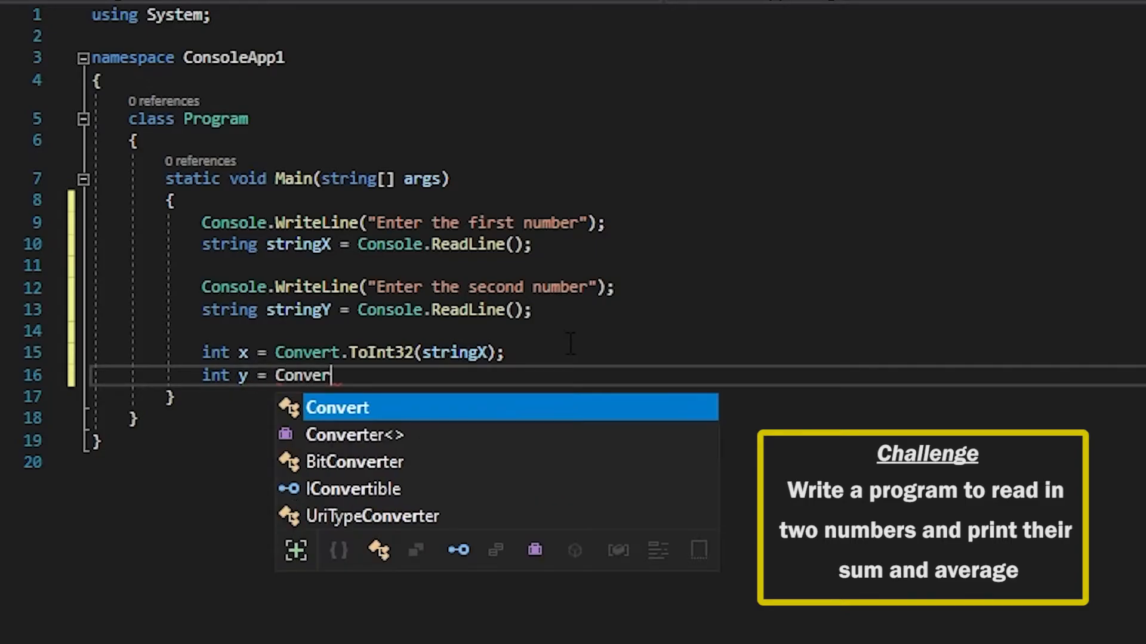
pyautogui.write('t.ToInt32')
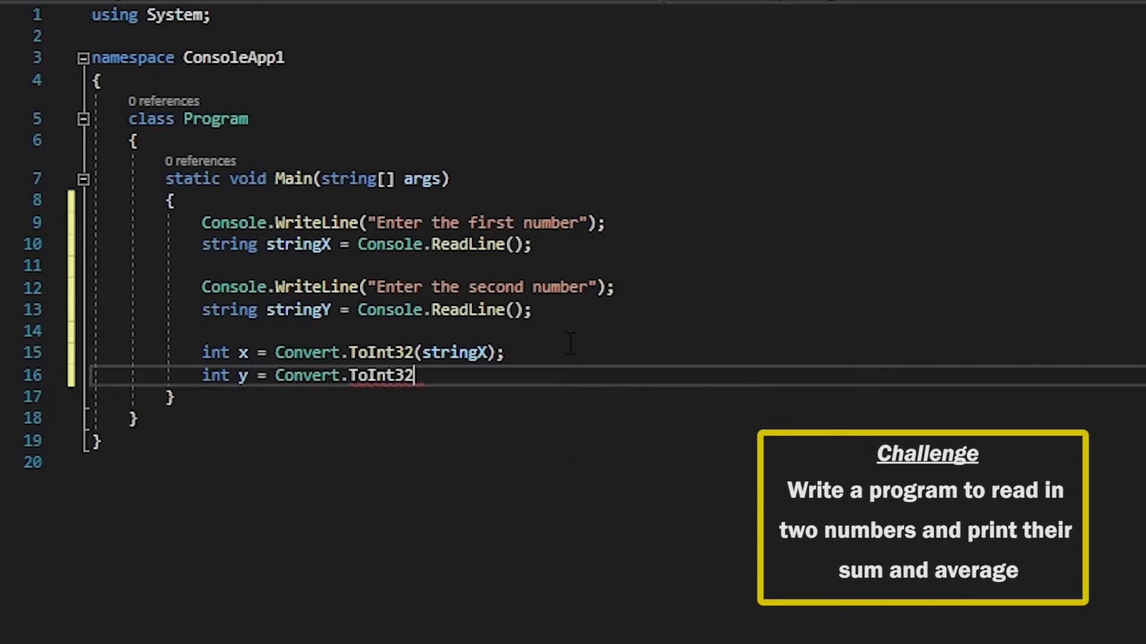
pyautogui.write('(stringY)')
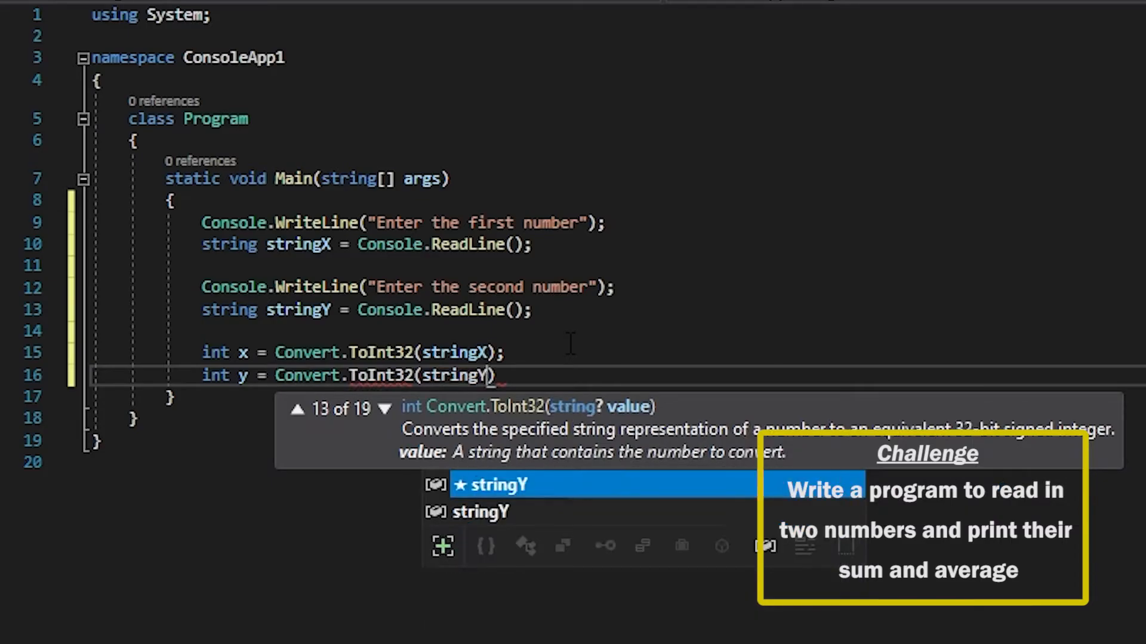
pyautogui.write(';')
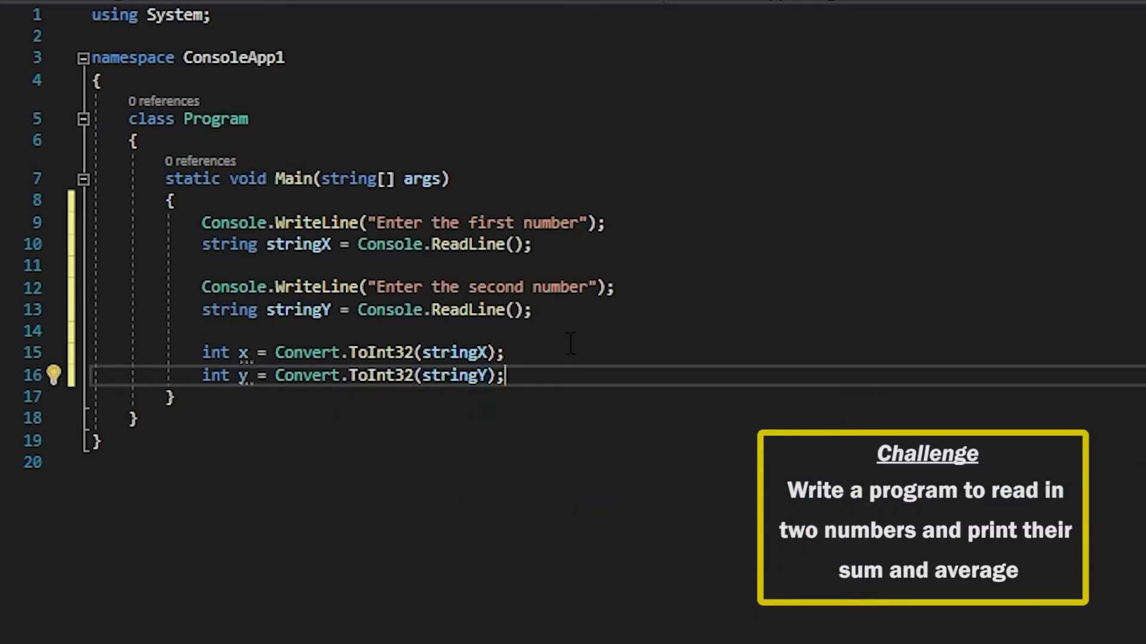
pyautogui.press('enter')
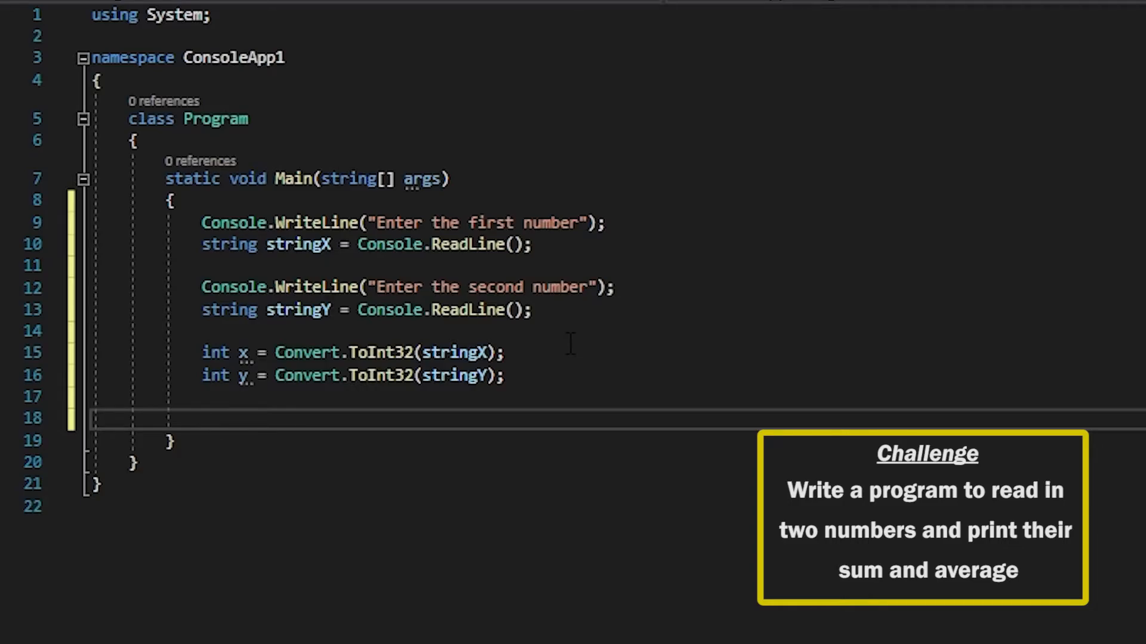
# Write int sum = x + y; and start a new line.
pyautogui.write('int sum')
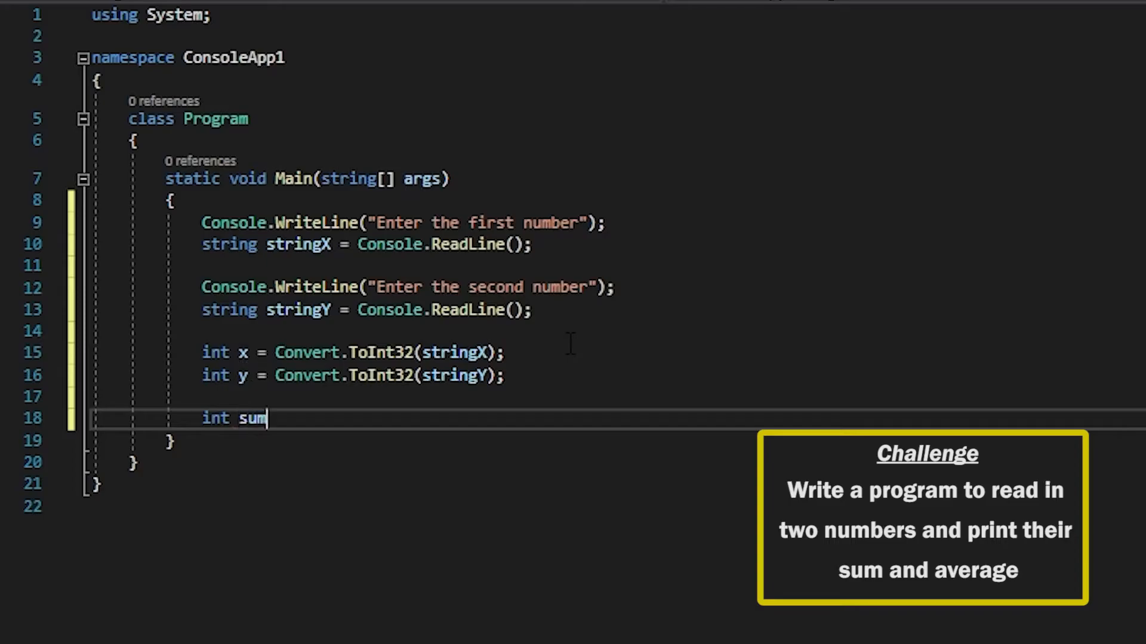
pyautogui.write('= x +')
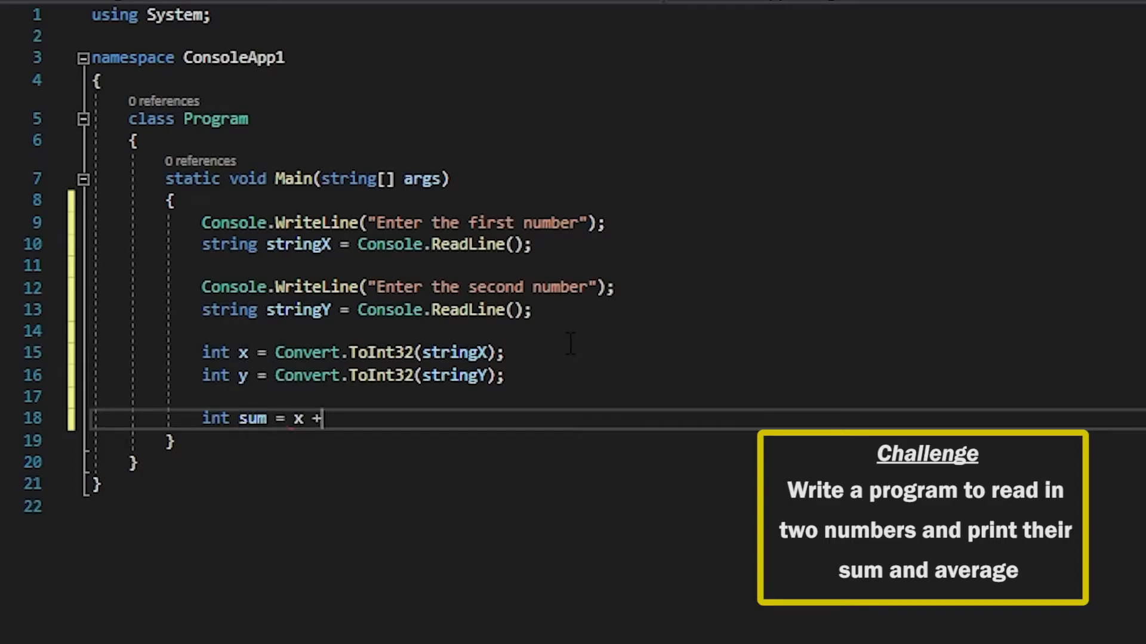
pyautogui.write('y;')
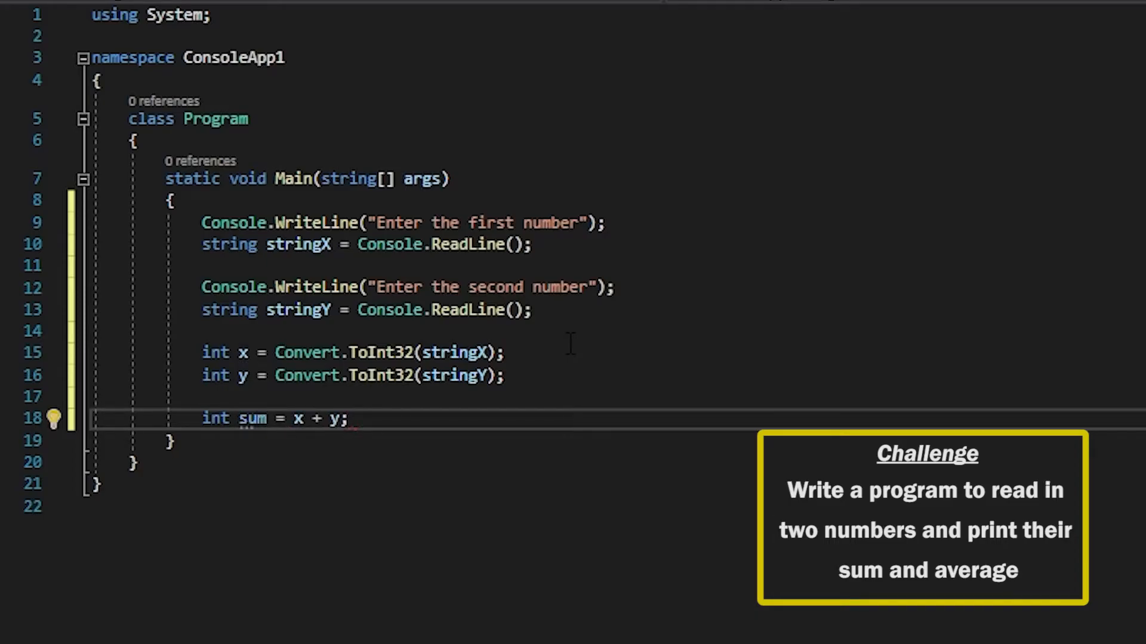
pyautogui.doubleClick(252, 418)
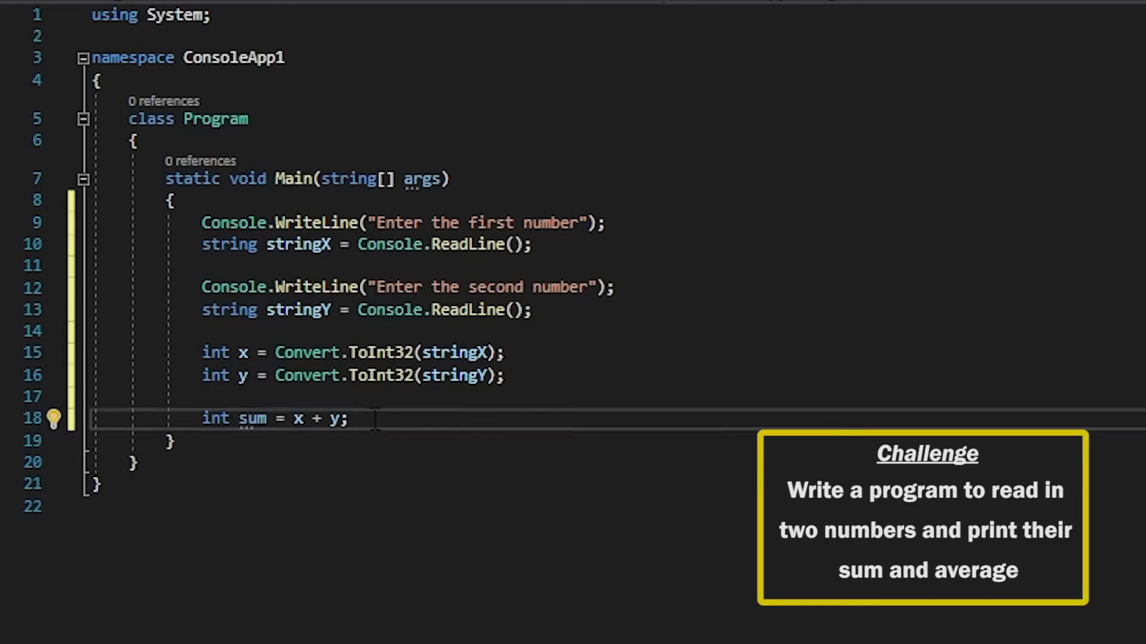
pyautogui.press('Enter')
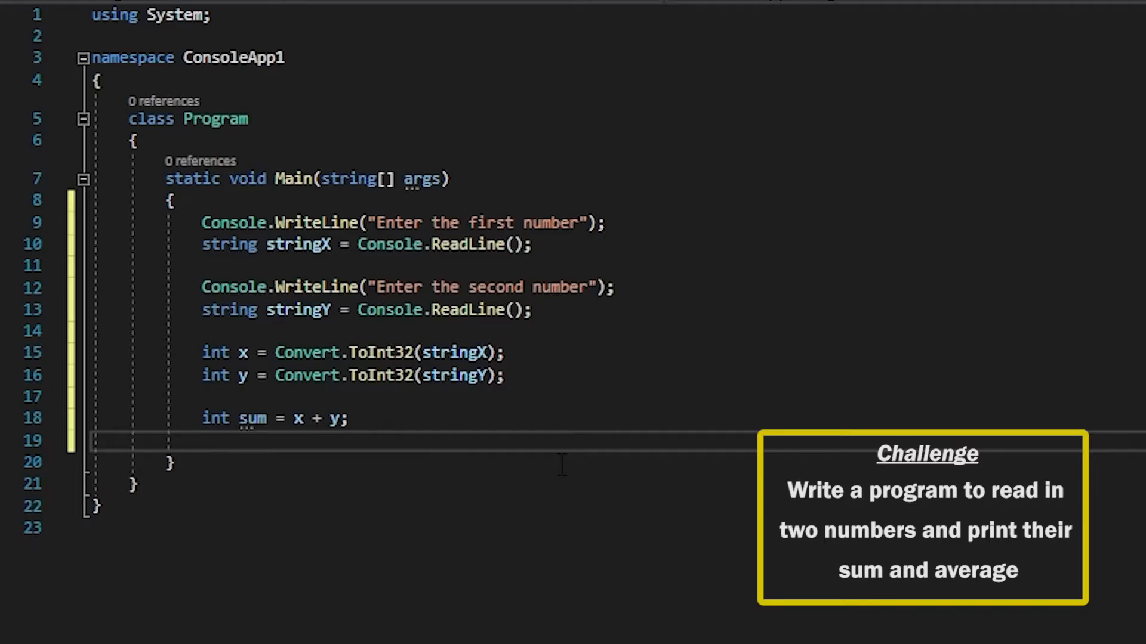
# Write int average = (x + y) / 2; and leave blank lines for the output.
pyautogui.write('int avera')
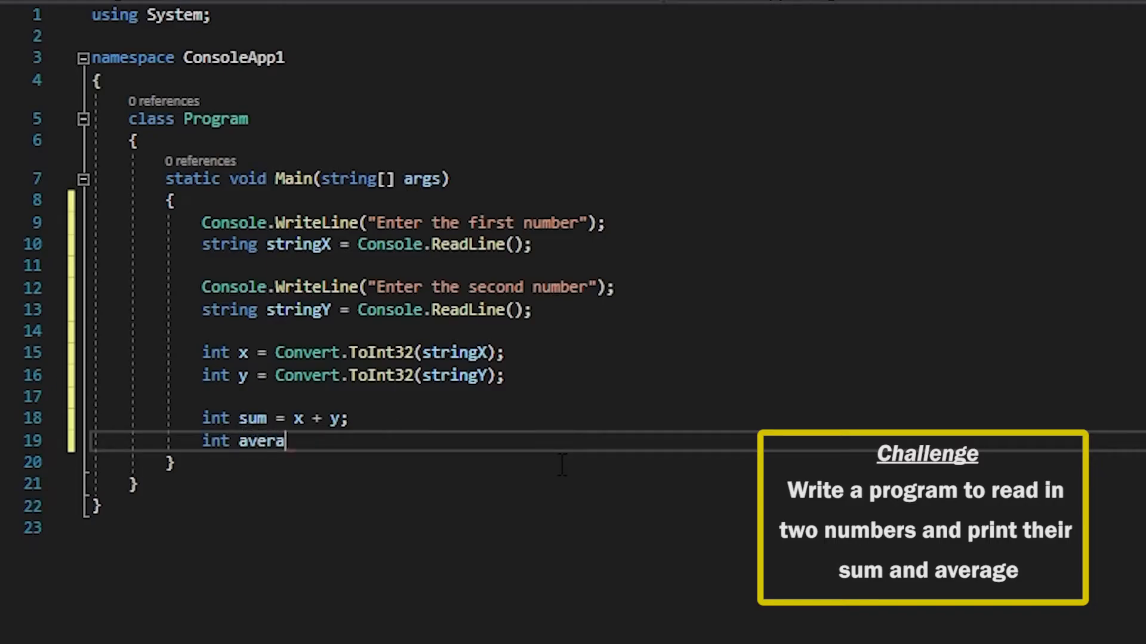
pyautogui.write('ge =')
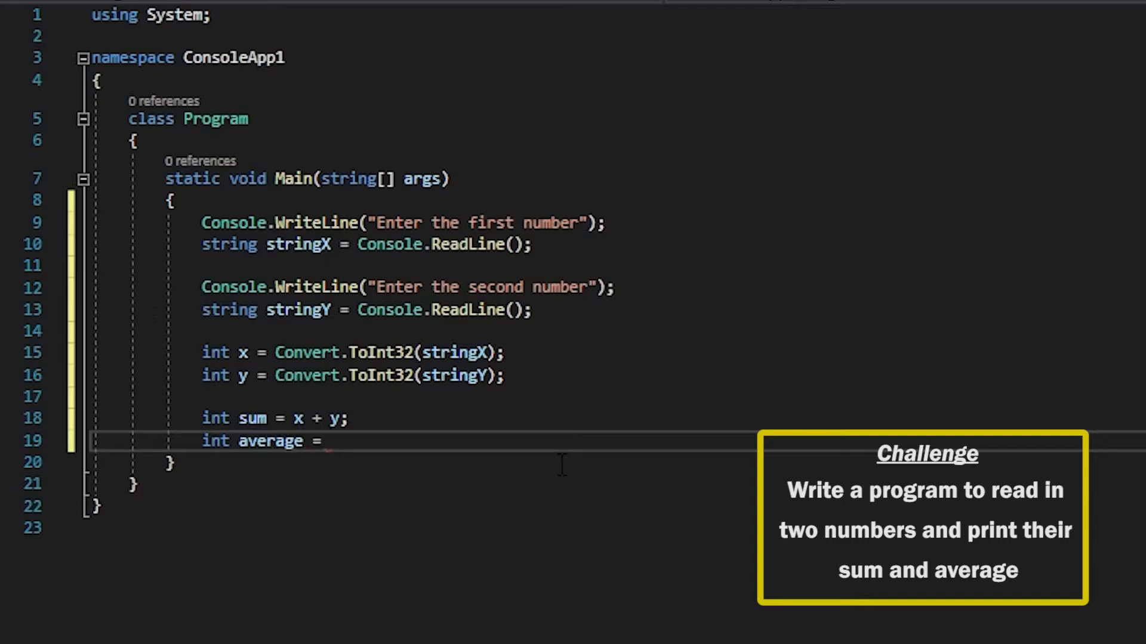
pyautogui.write('(x)')
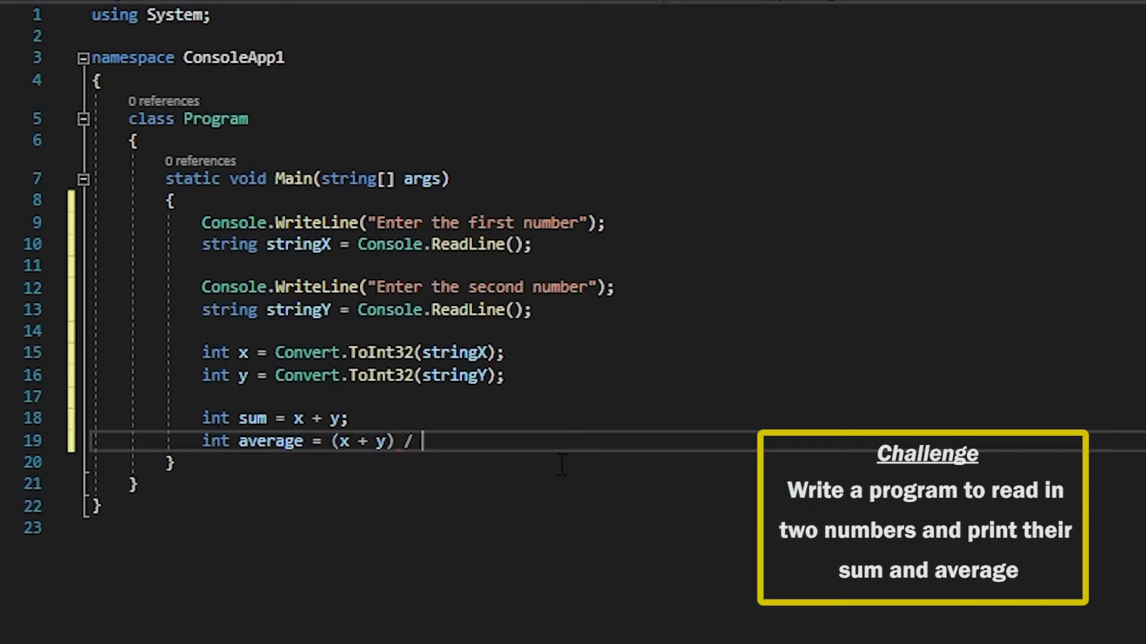
pyautogui.write('2;')
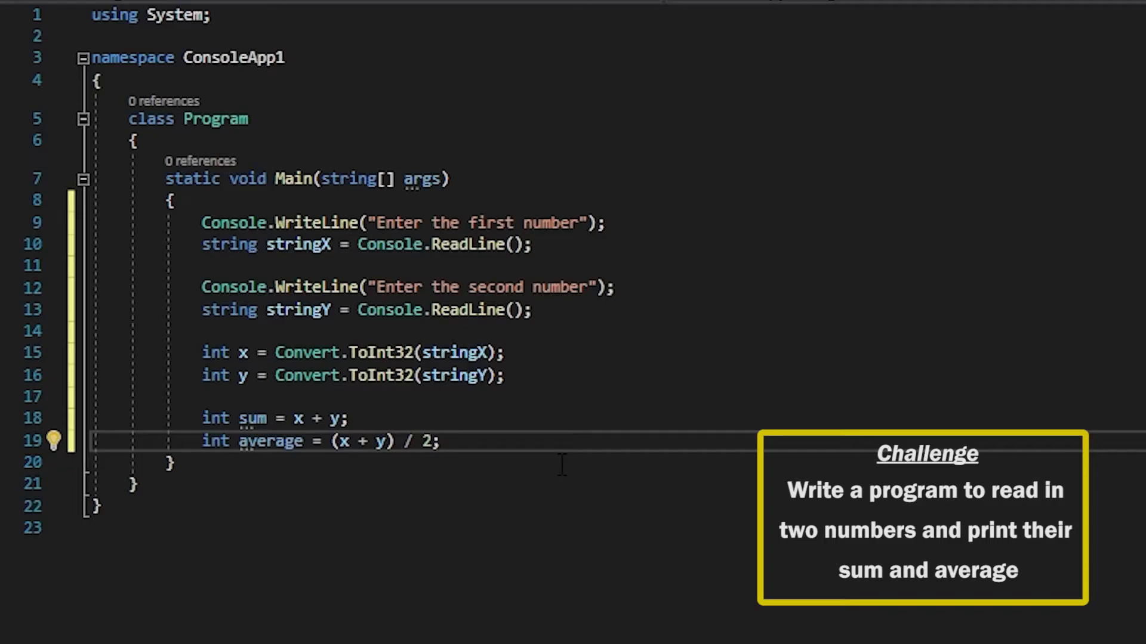
pyautogui.press('Enter')
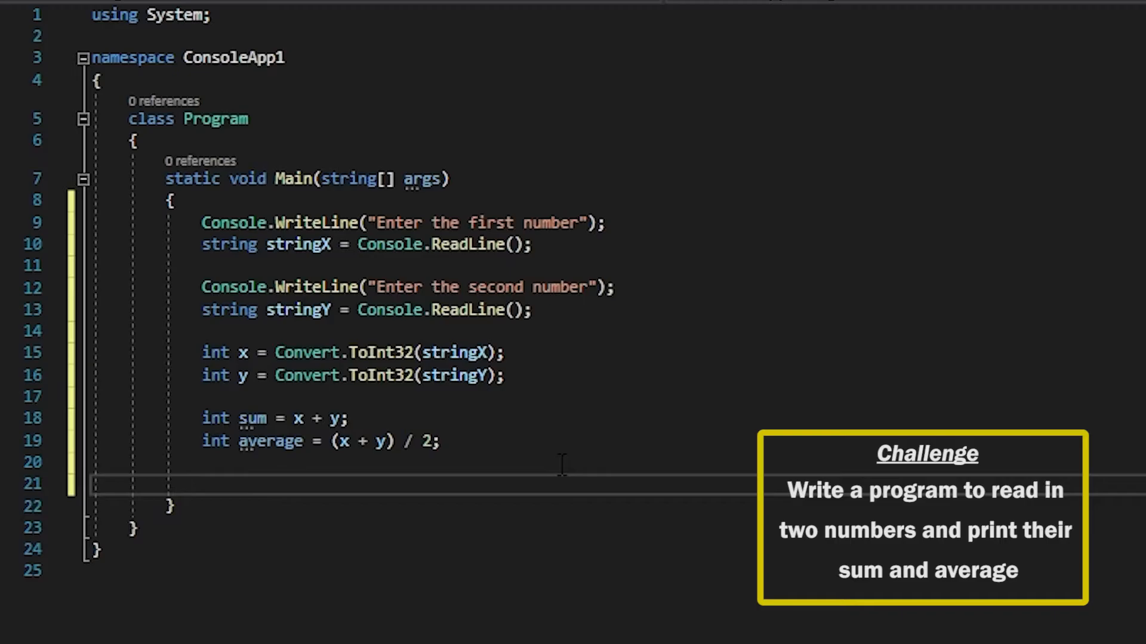
# Write Console.WriteLine($"The sum is {sum}"); to print the sum.
pyautogui.write('Console.WriteLine();')
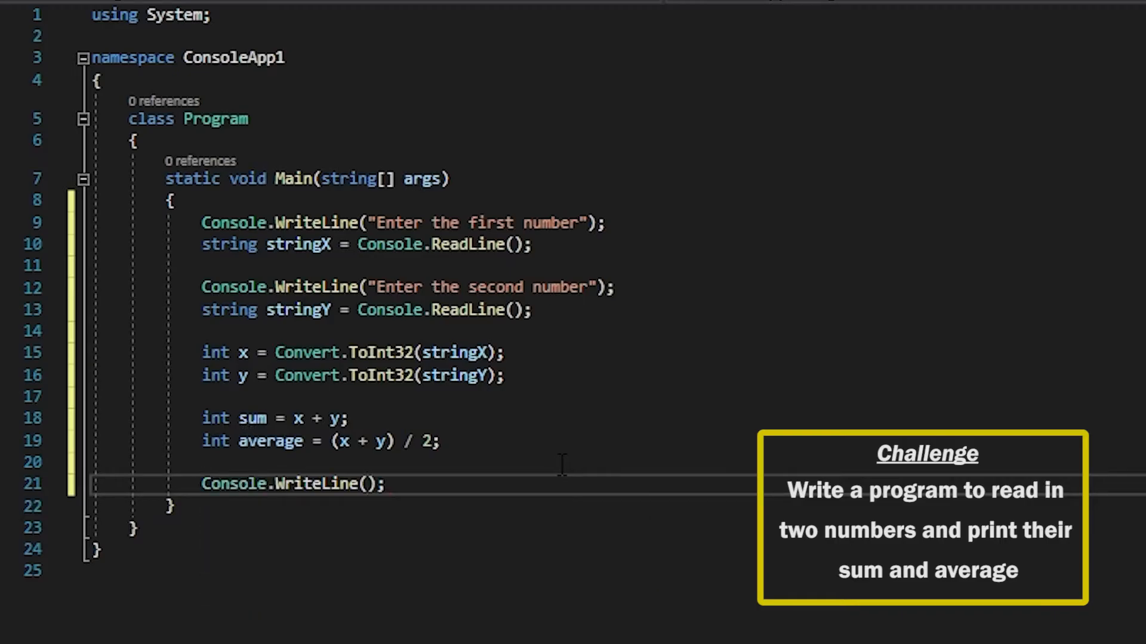
pyautogui.write('$"')
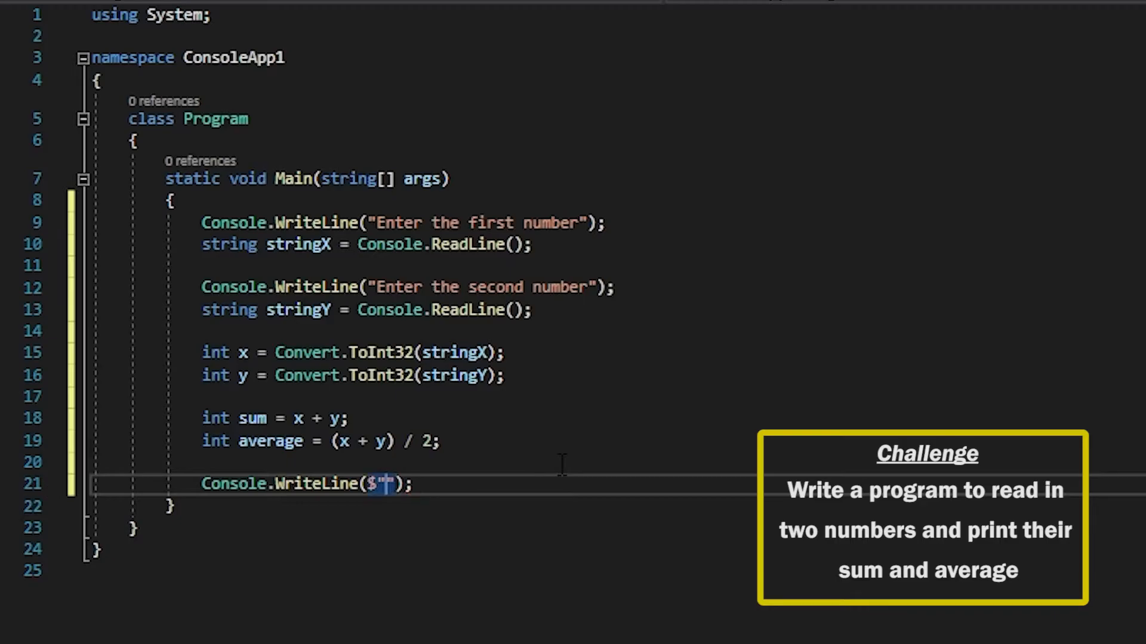
pyautogui.write('The s')
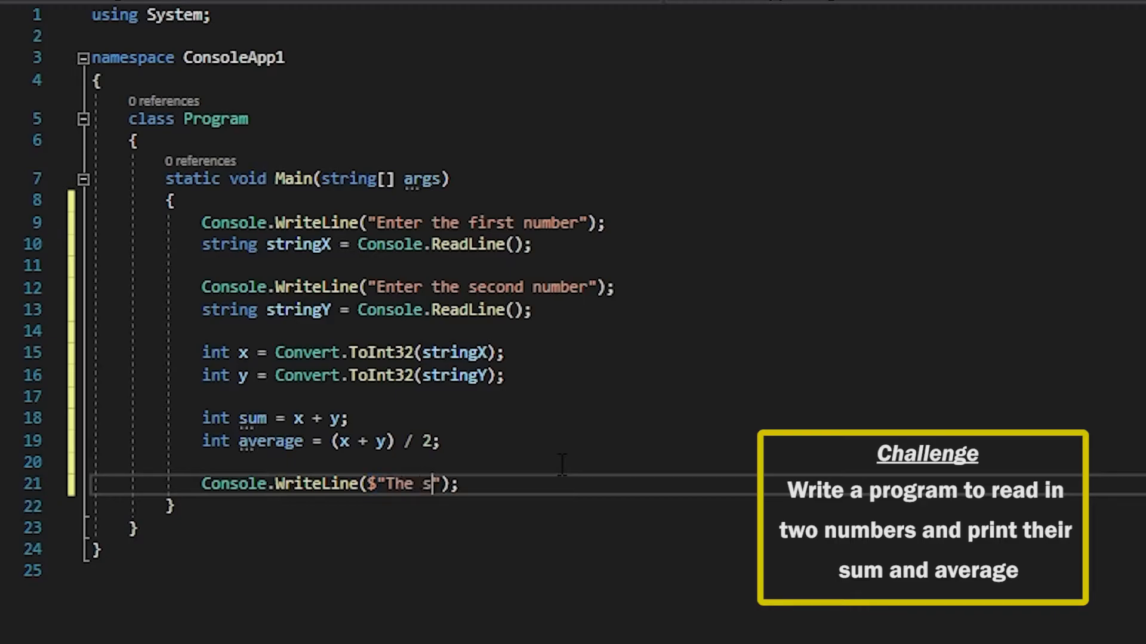
pyautogui.write('um is {s')
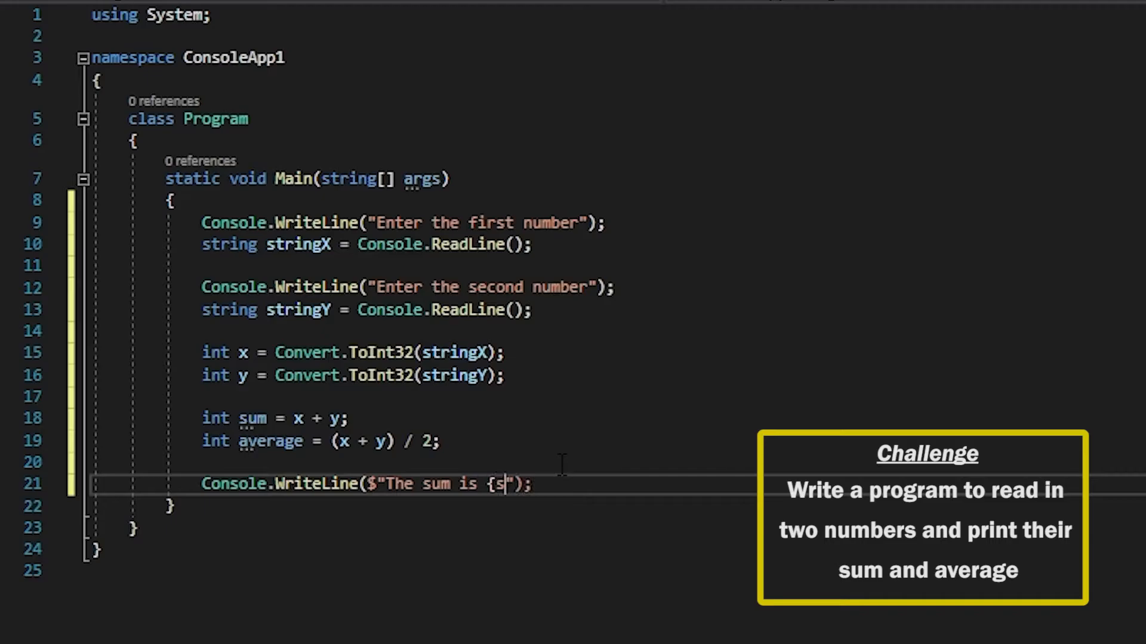
pyautogui.write('um')
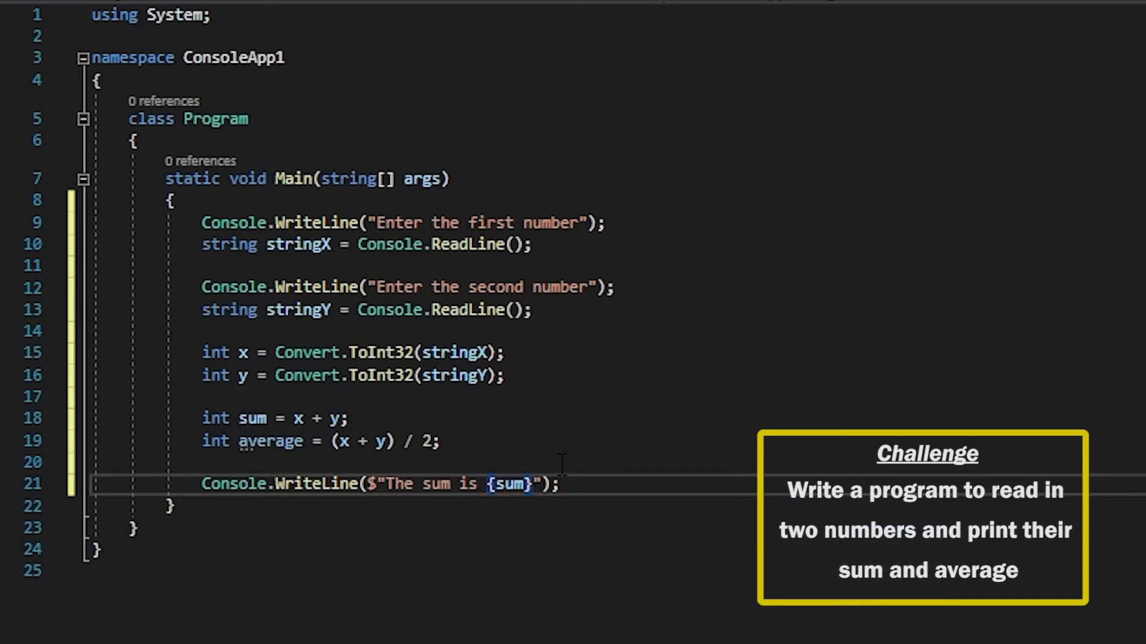
pyautogui.press('enter')
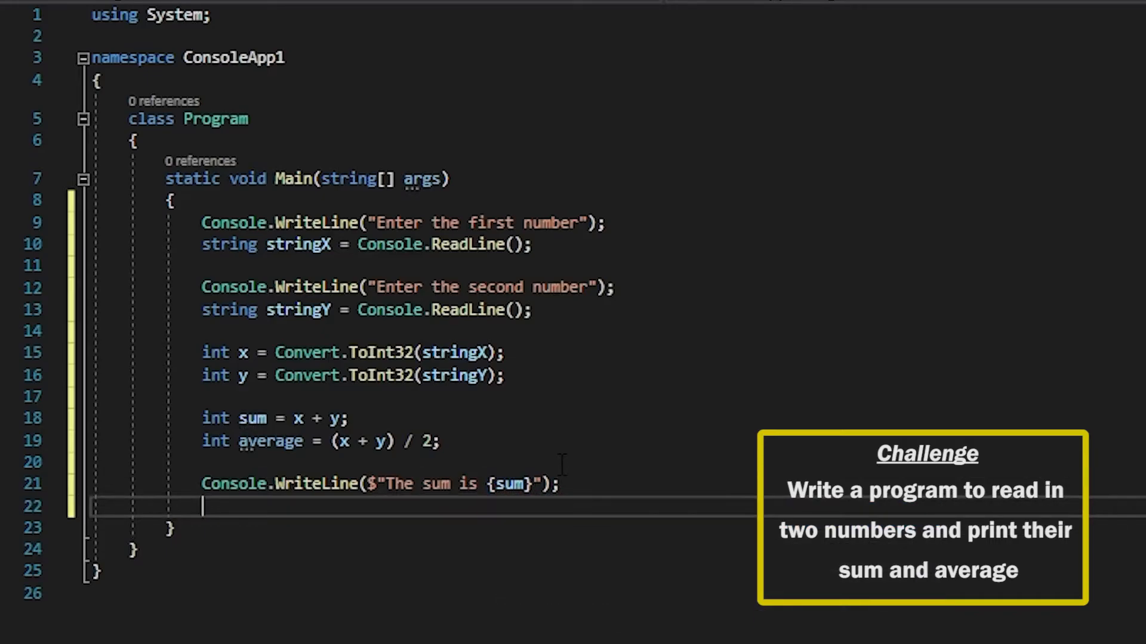
# Write Console.WriteLine($"The average is {average}"); to print the average.
pyautogui.write('Console.WriteLine();')
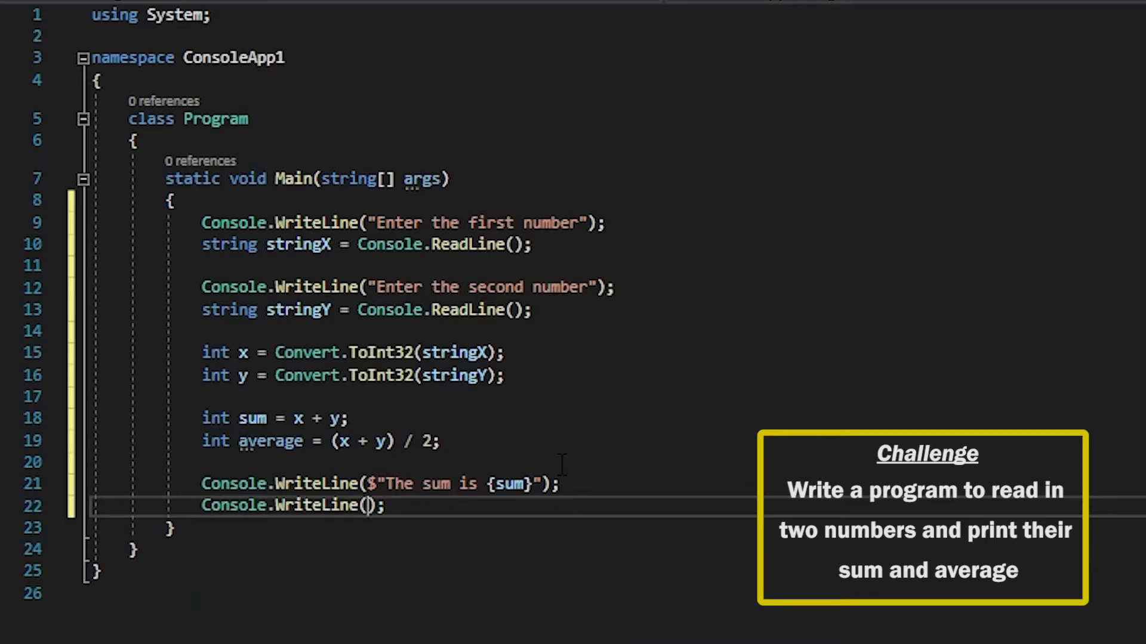
pyautogui.write('$""')
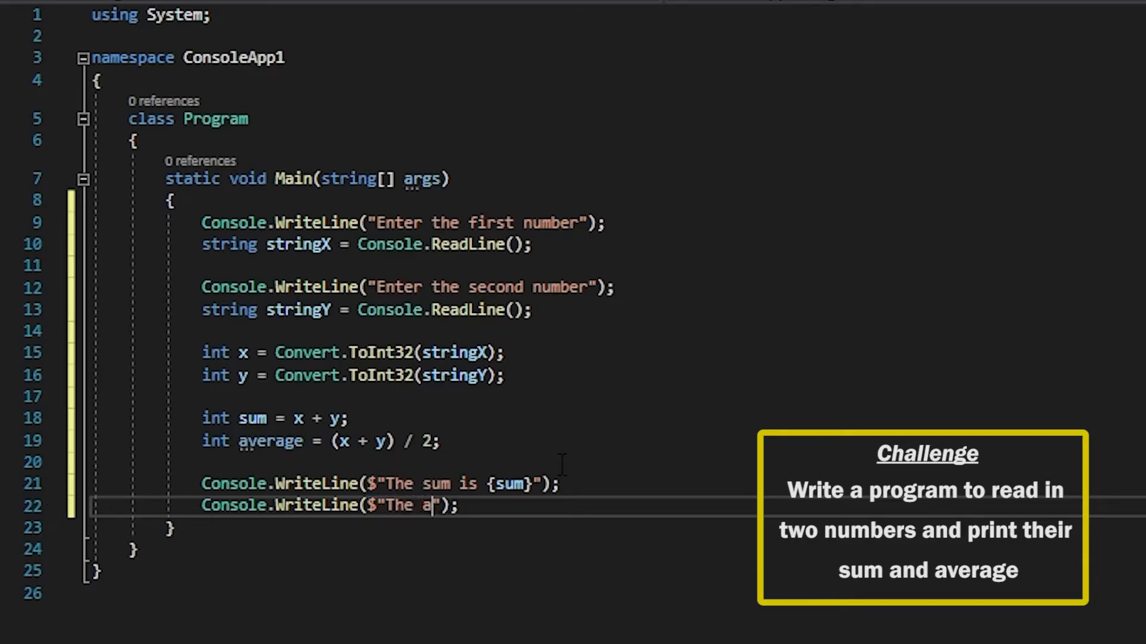
pyautogui.write('verage is')
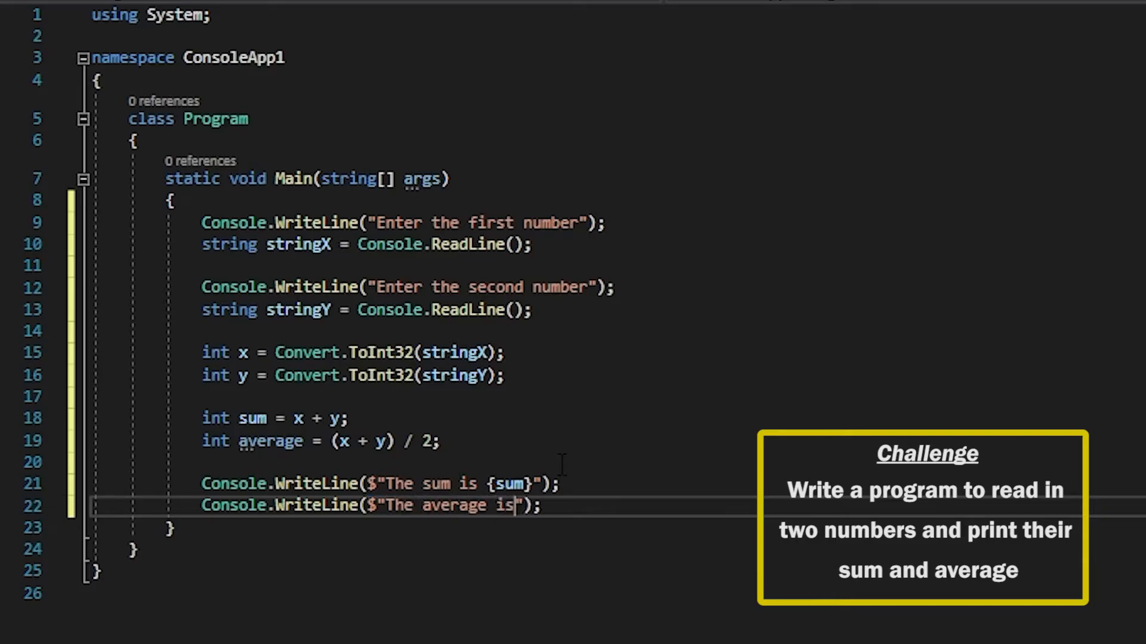
pyautogui.write('{average}')
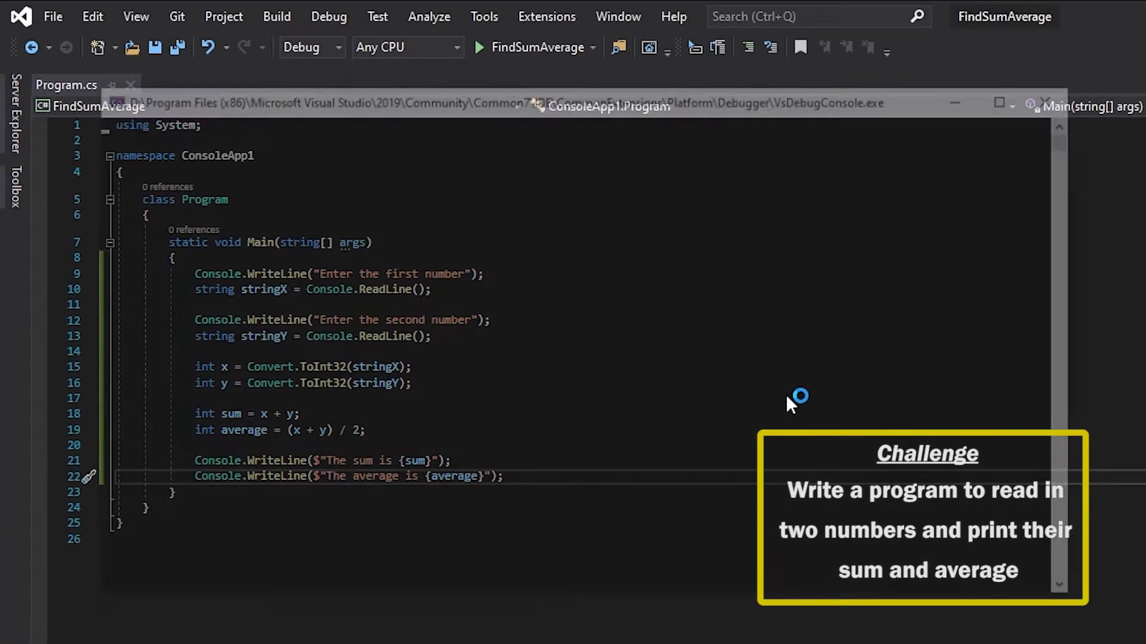
pyautogui.click(477, 47)
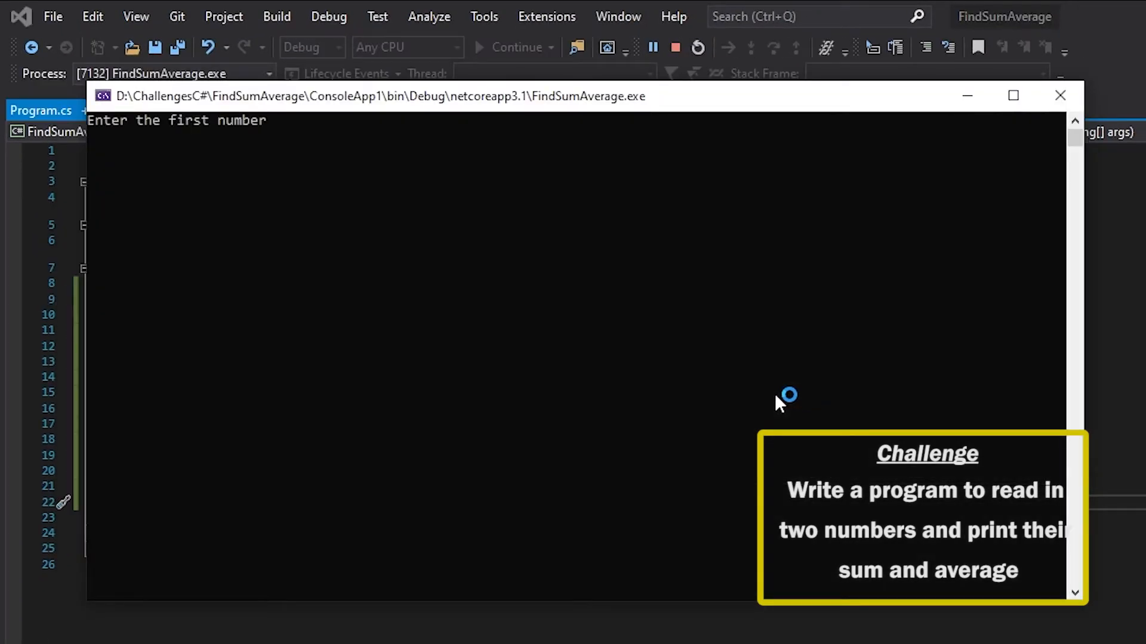
pyautogui.moveTo(378, 142)
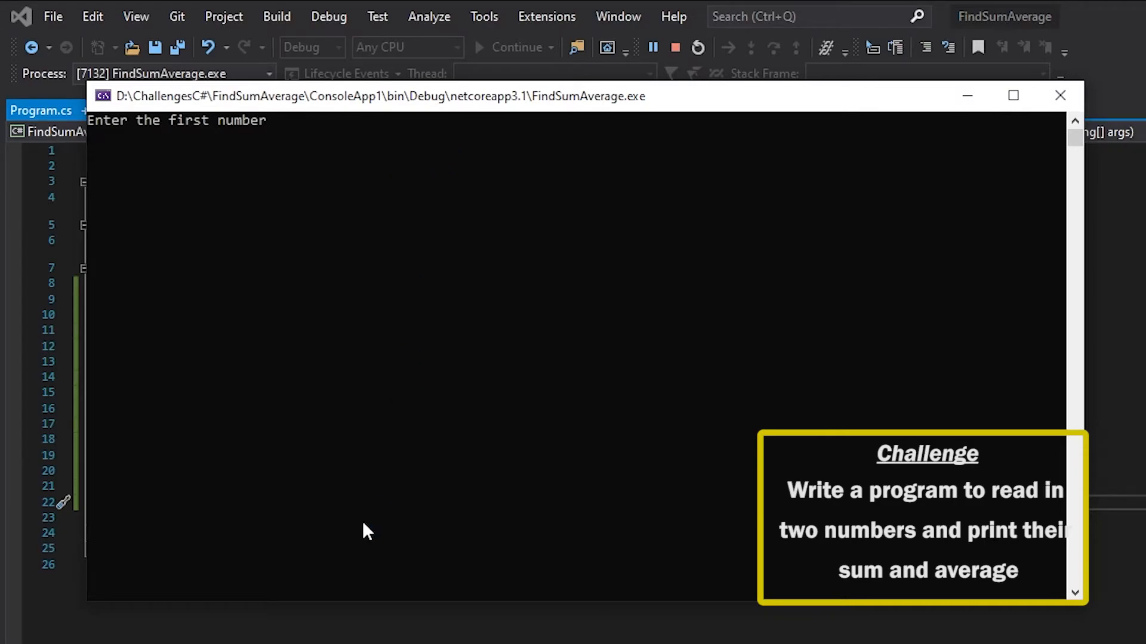
pyautogui.write('10')
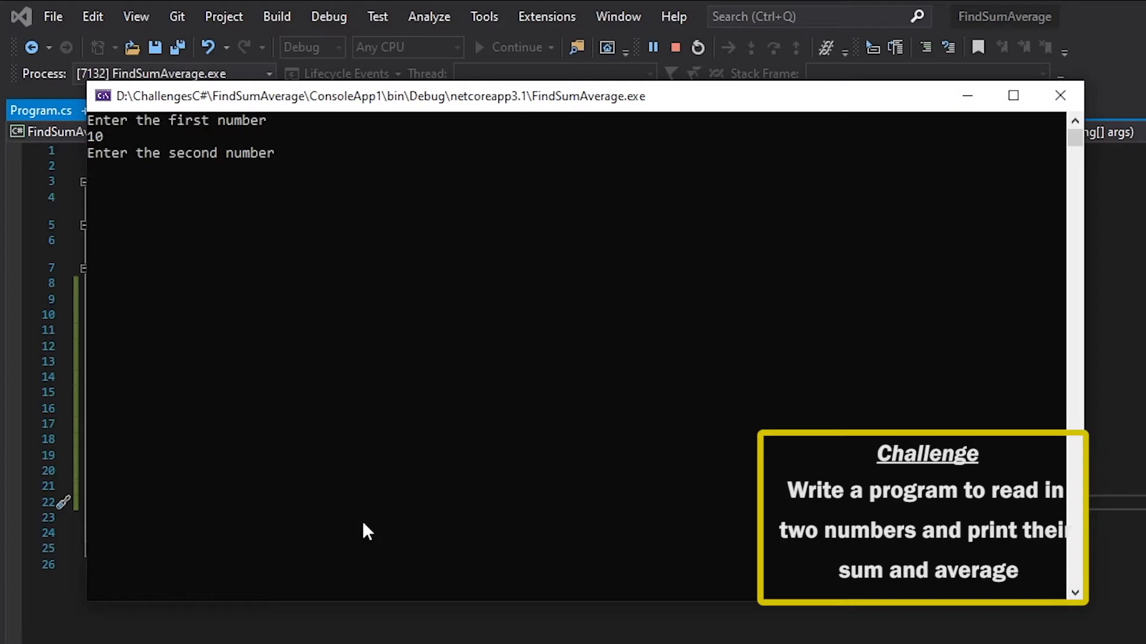
pyautogui.write('20')
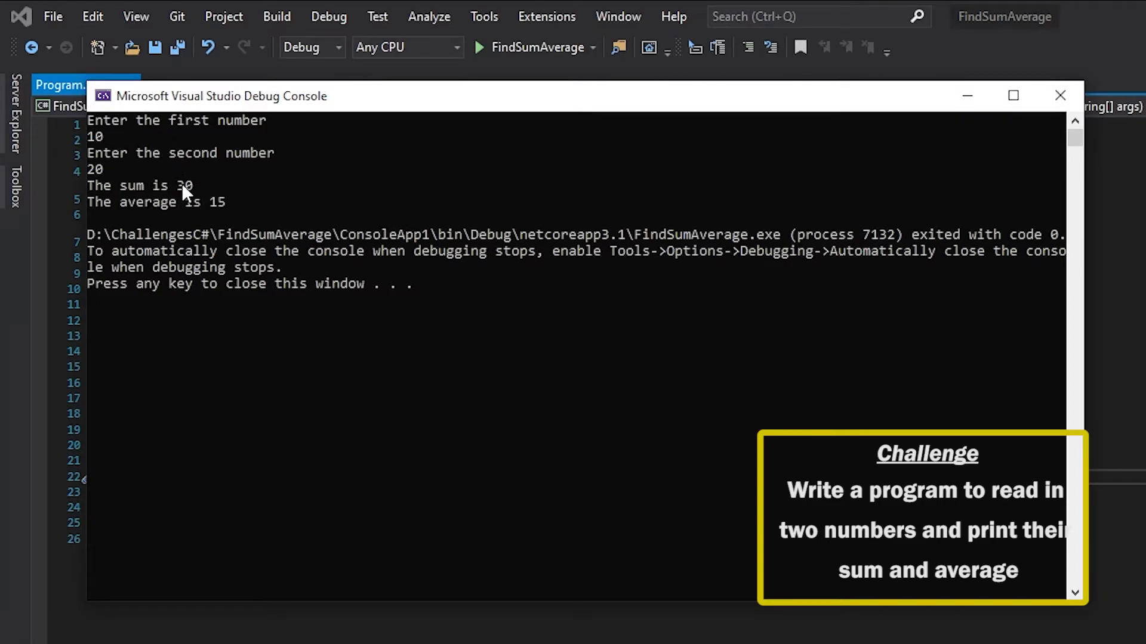
pyautogui.moveTo(161, 219)
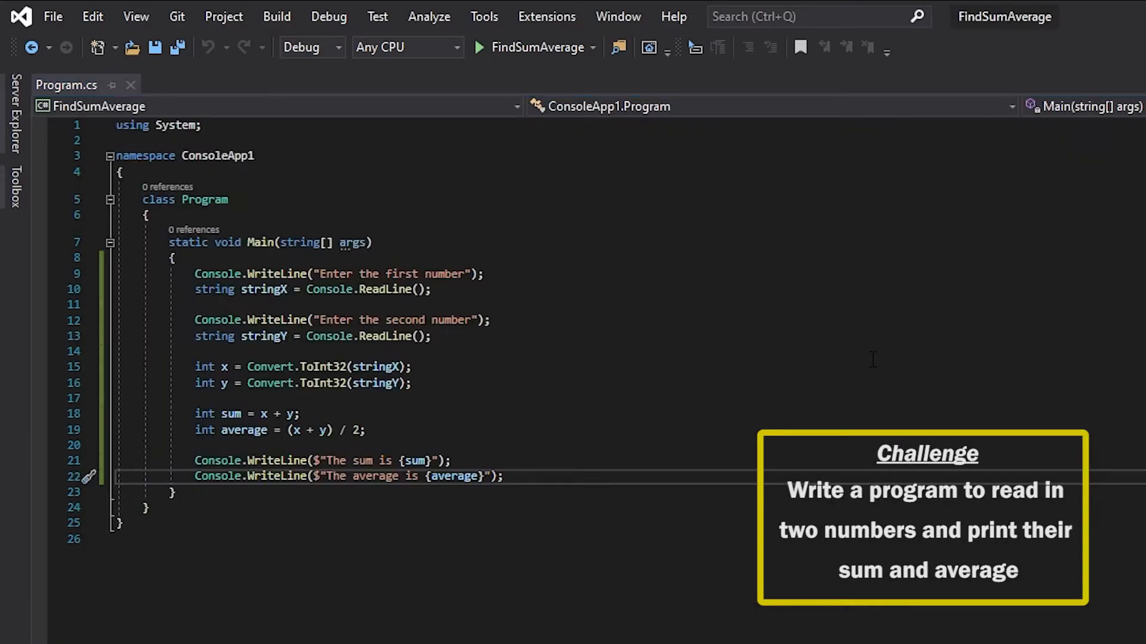
# Run the program with 10 and 17, giving sum 27 and average 13.
pyautogui.click(477, 47)
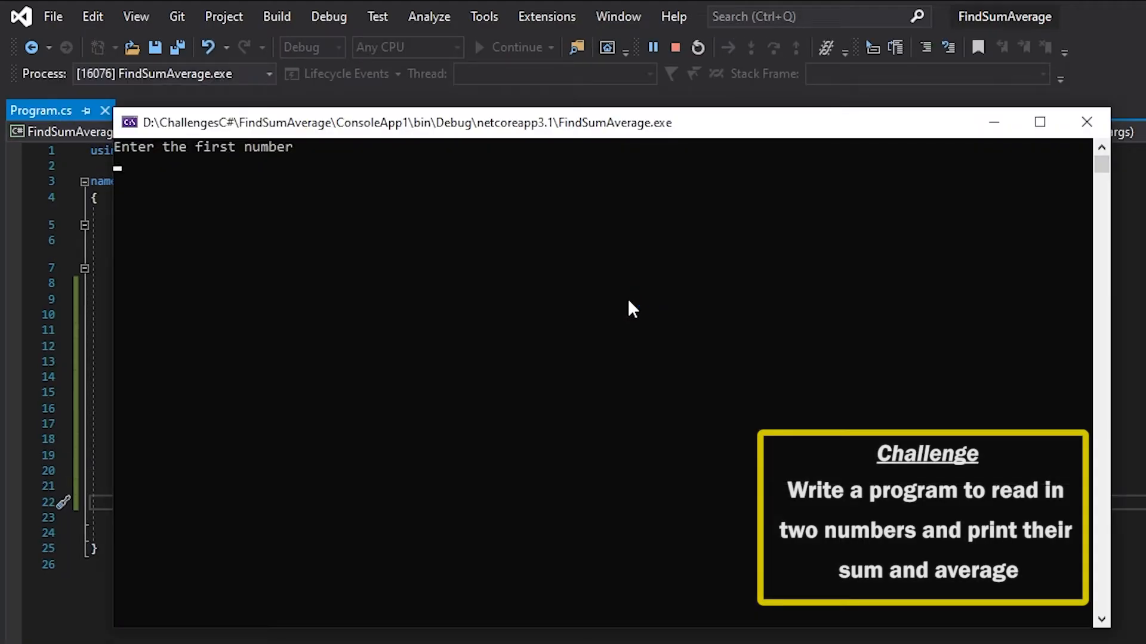
pyautogui.write('10')
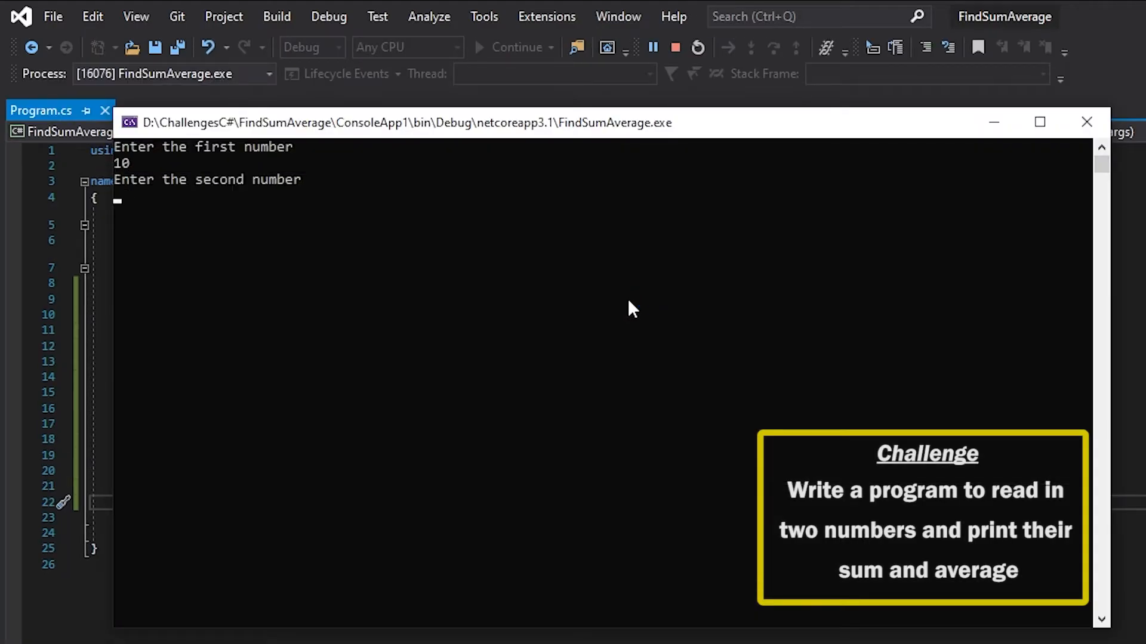
pyautogui.write('17')
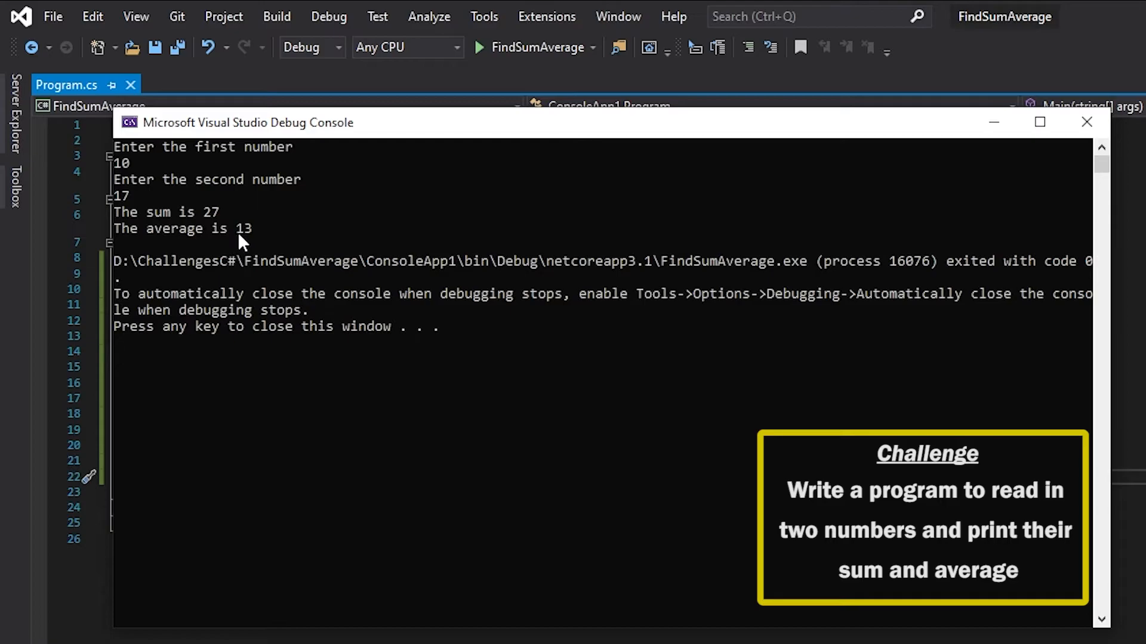
pyautogui.moveTo(807, 227)
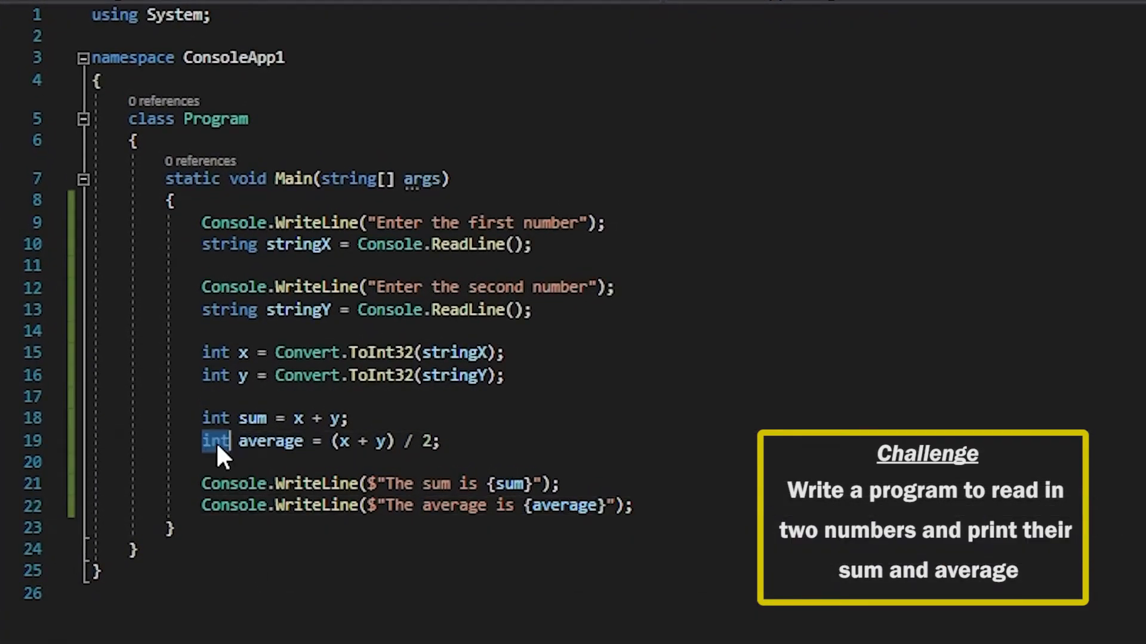
# Change the average to float so 10 and 17 give 13.5, then close the output window.
pyautogui.write('float')
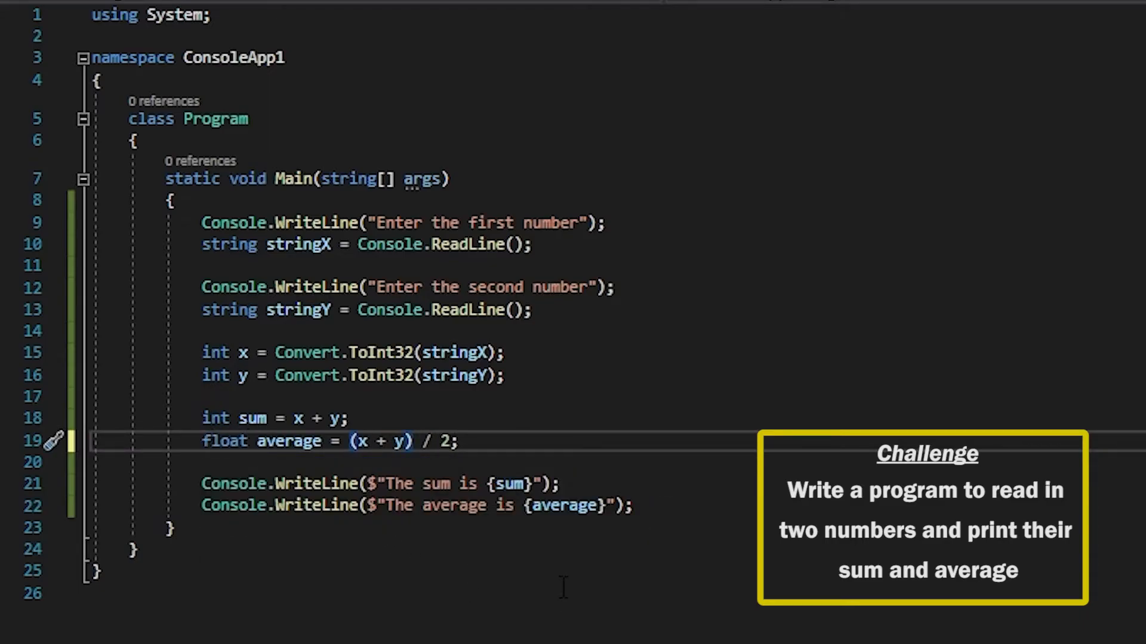
pyautogui.write('floa')
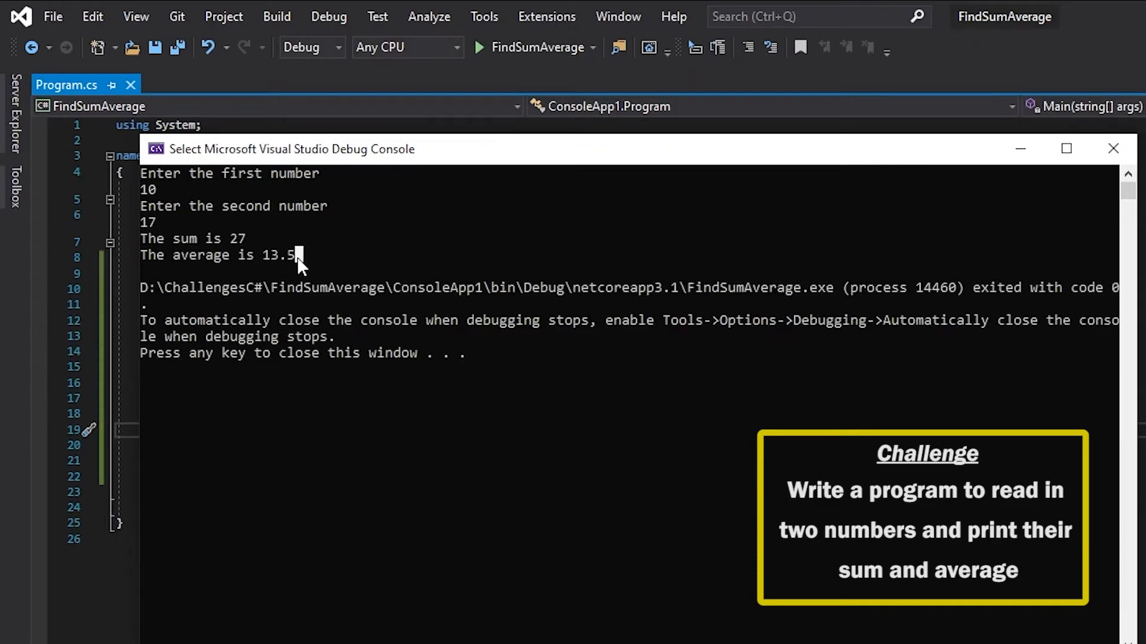
pyautogui.moveTo(1113, 148)
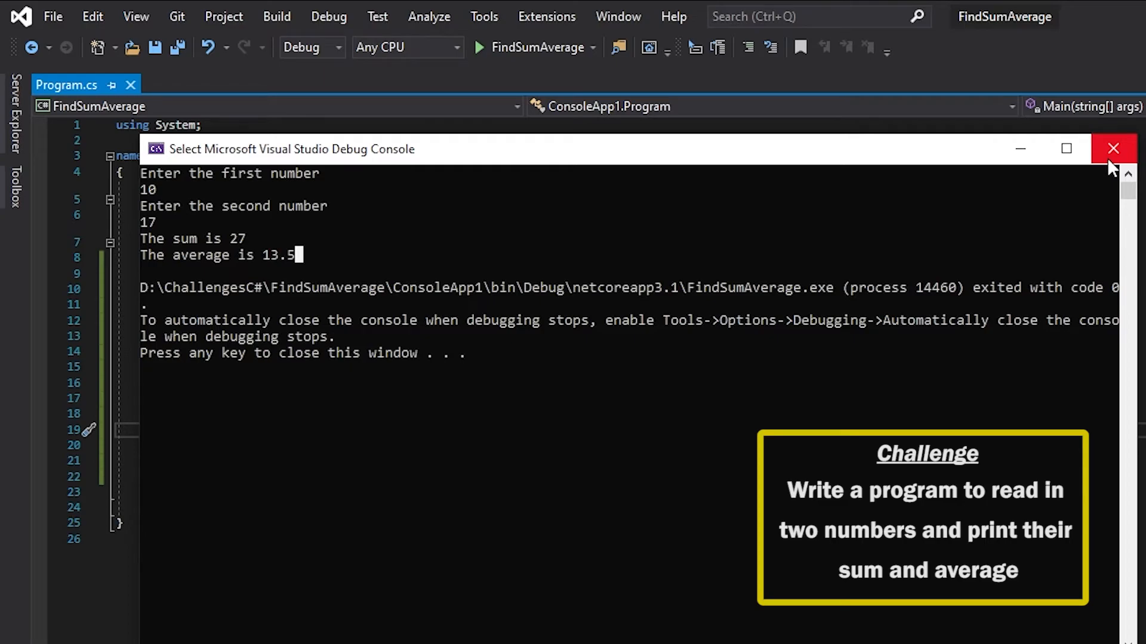
pyautogui.click(1113, 148)
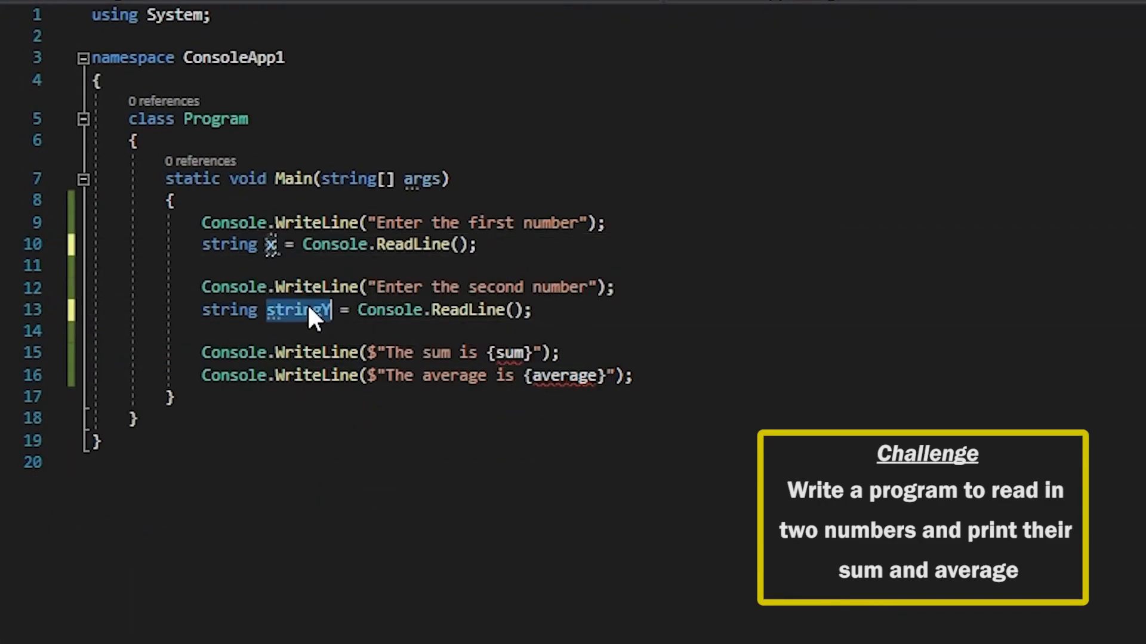
# Wrap Console.ReadLine() in Convert.ToInt32 so x and y are read directly as int.
pyautogui.write('Conver.T')
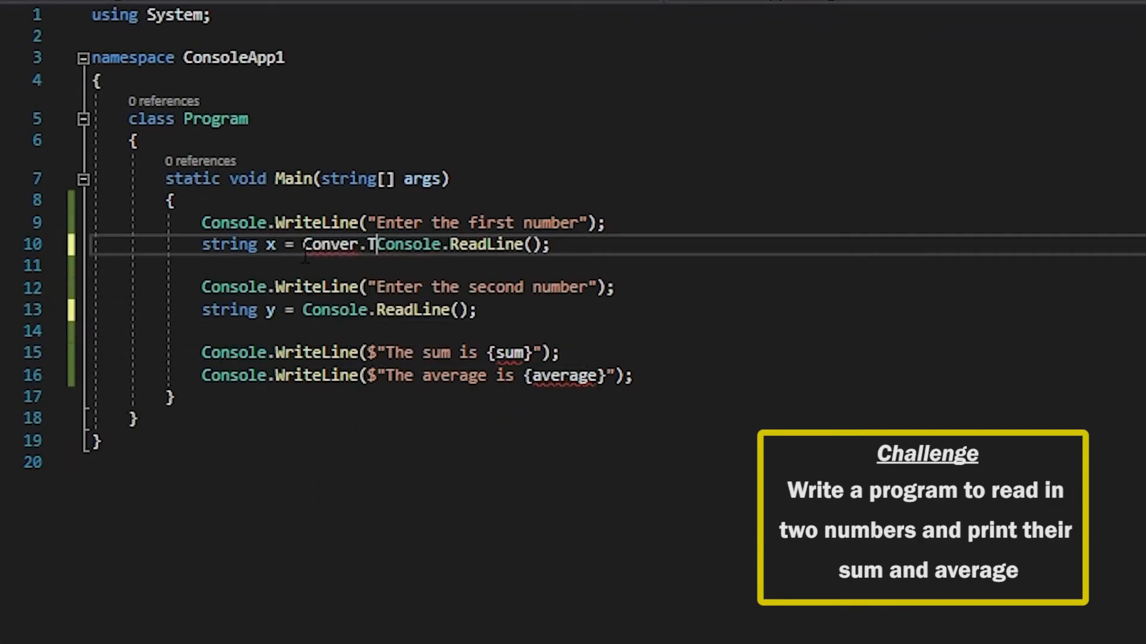
pyautogui.write('oI')
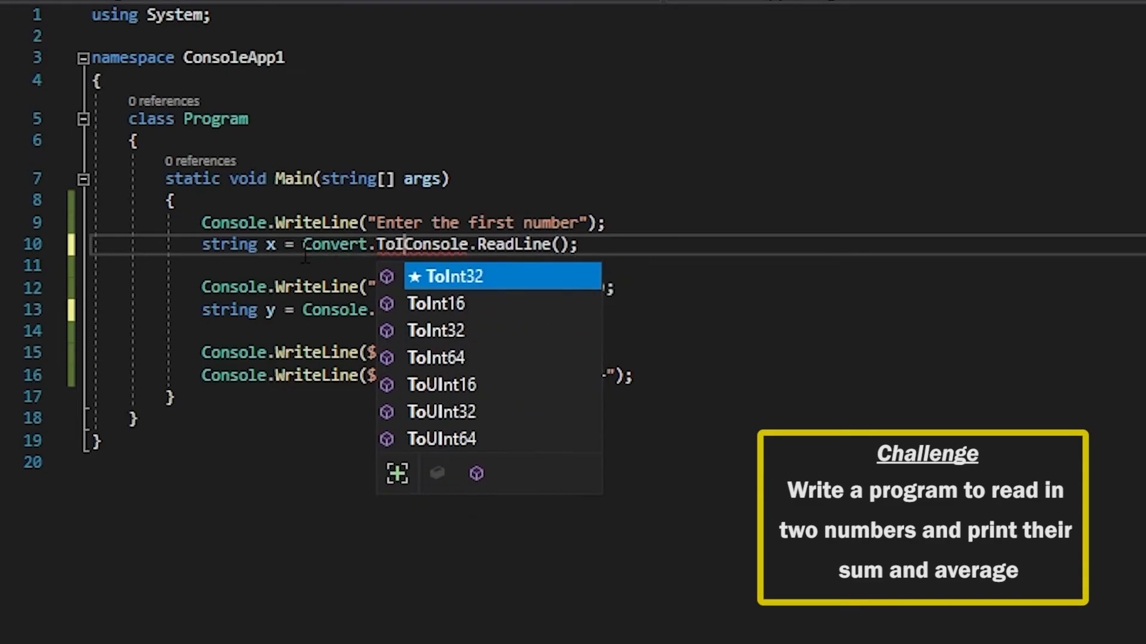
pyautogui.press('Tab')
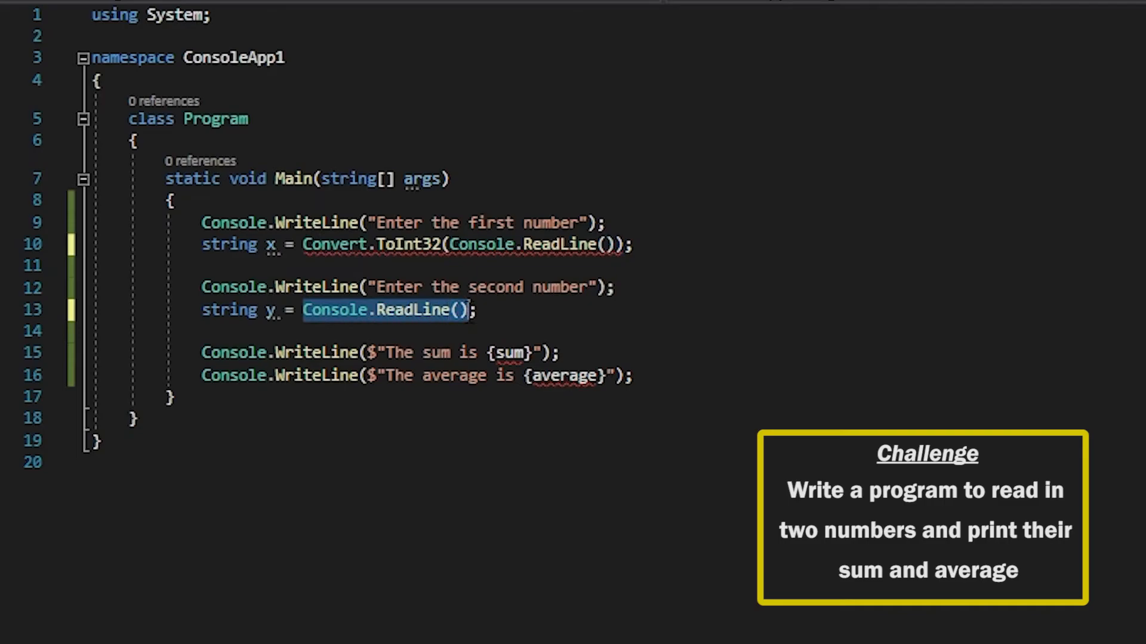
pyautogui.write('int')
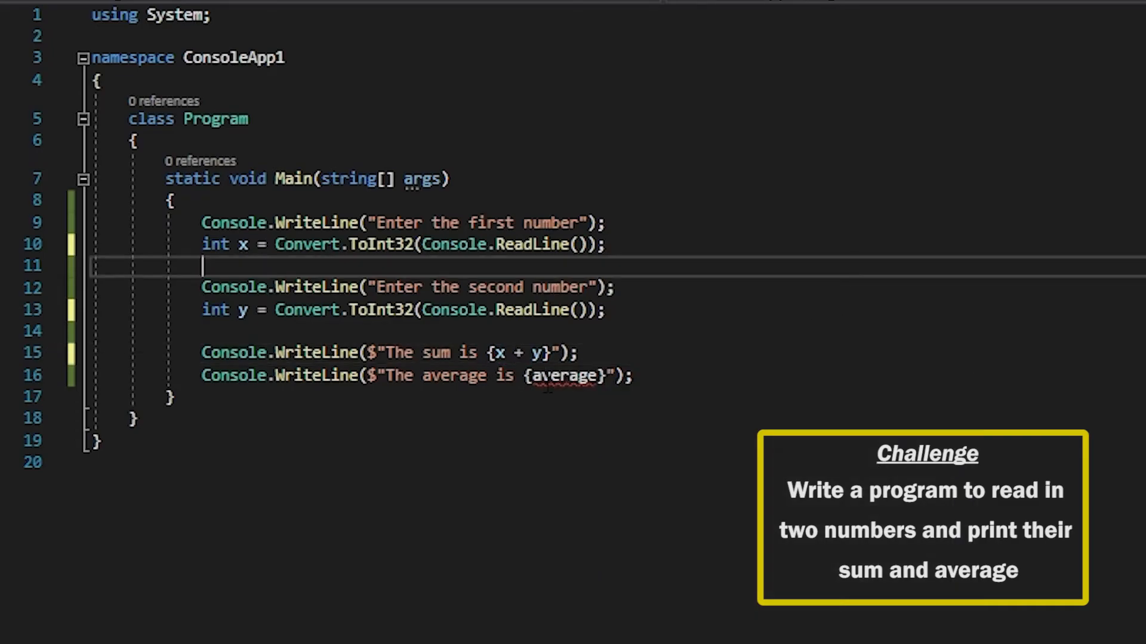
# Compute {x + y} and {(x + y) /2} inline in the output lines.
pyautogui.write('x + y /')
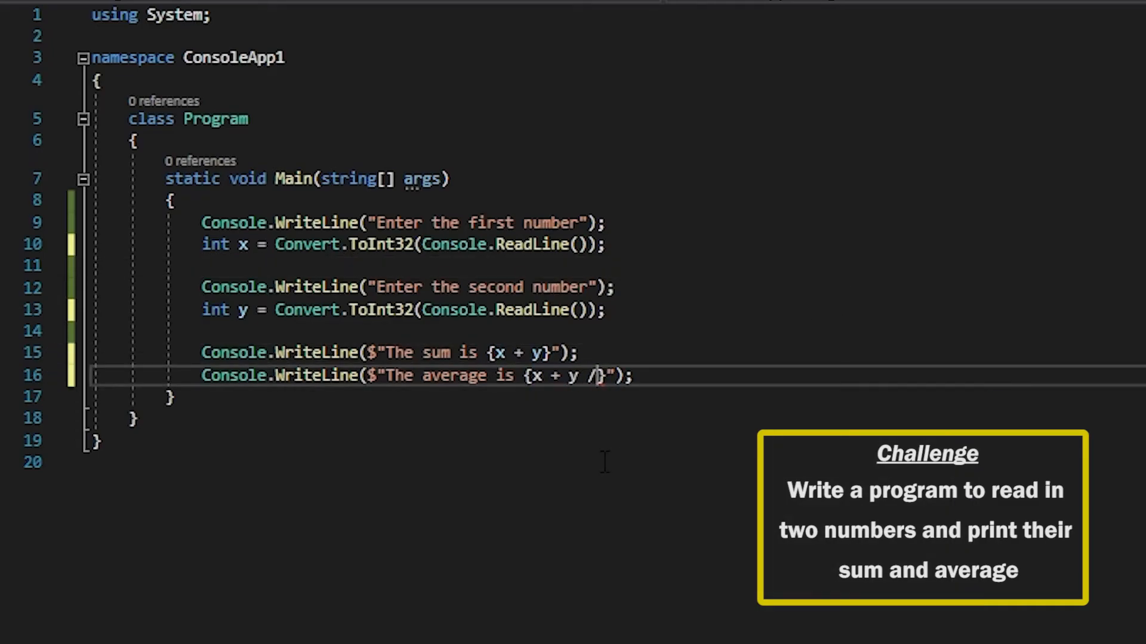
pyautogui.write('()')
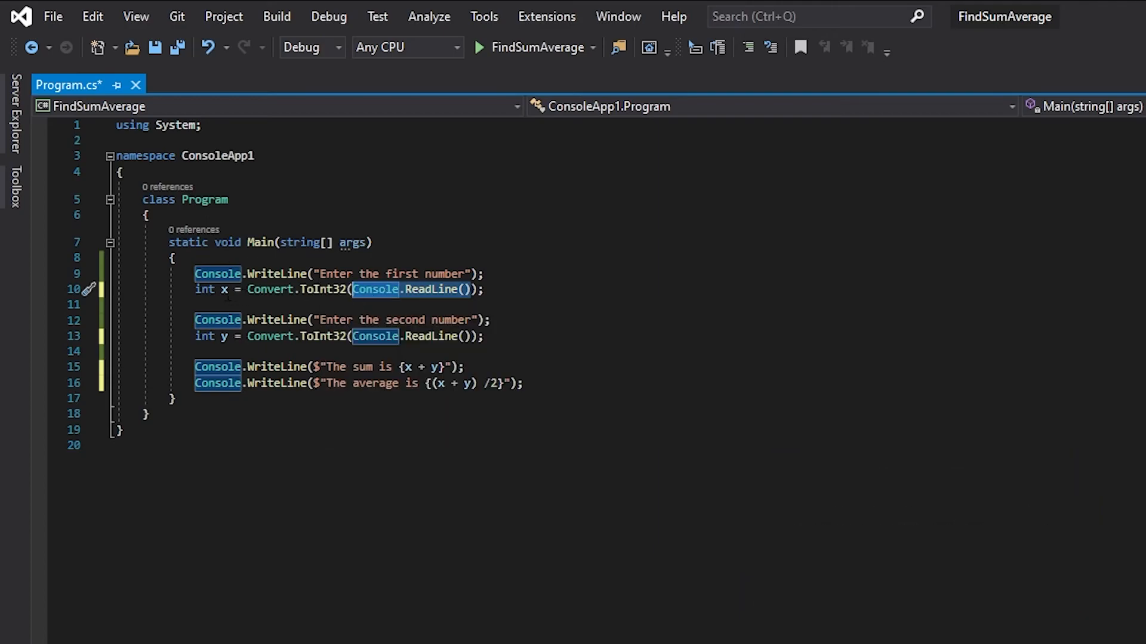
pyautogui.click(482, 337)
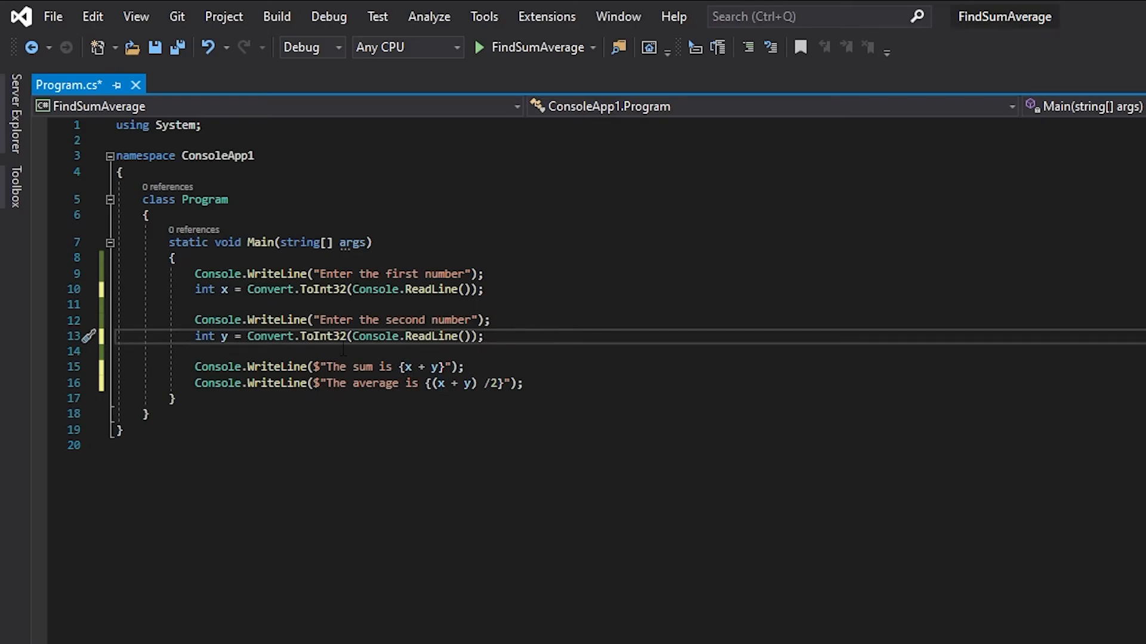
pyautogui.click(482, 336)
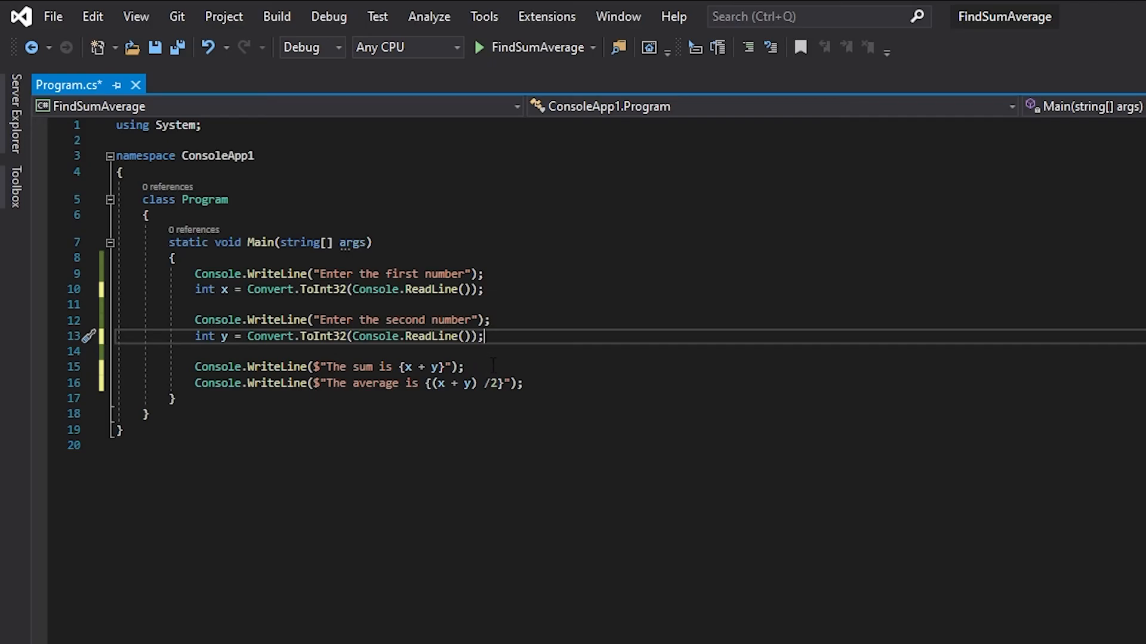
pyautogui.moveTo(401, 383)
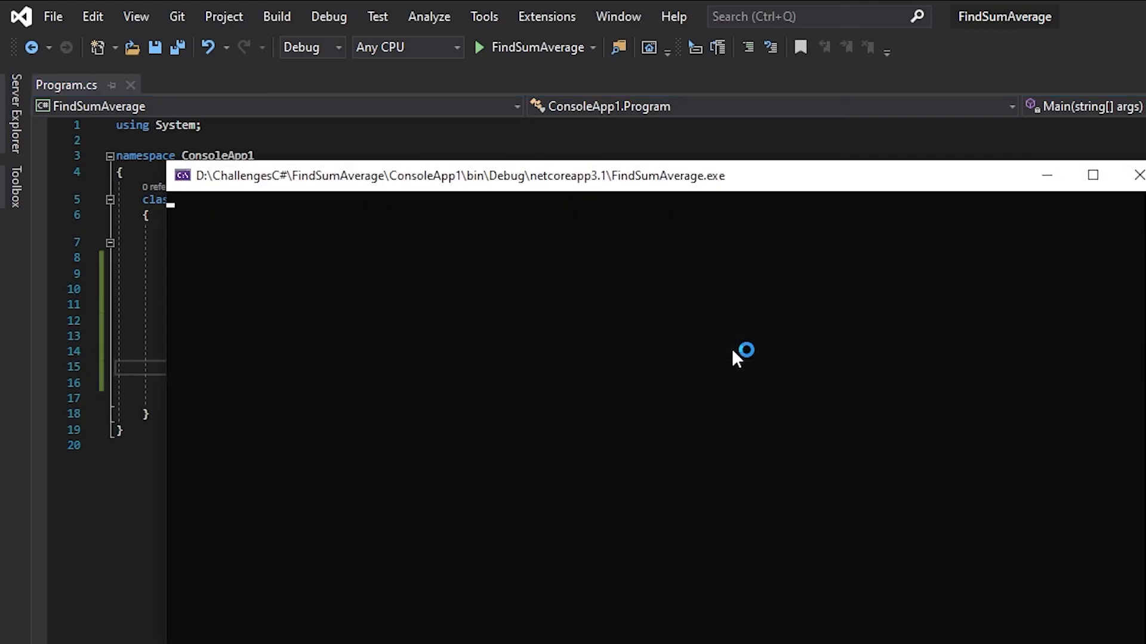
# Run the simplified program and enter 10 and 20 at its prompts.
pyautogui.click(479, 47)
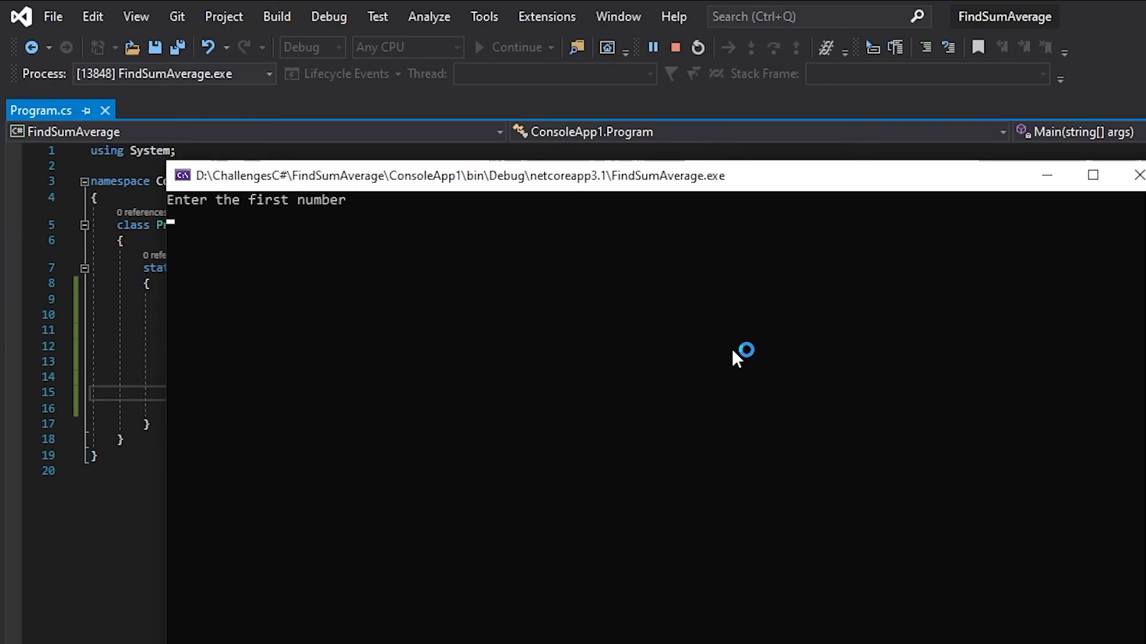
pyautogui.write('20')
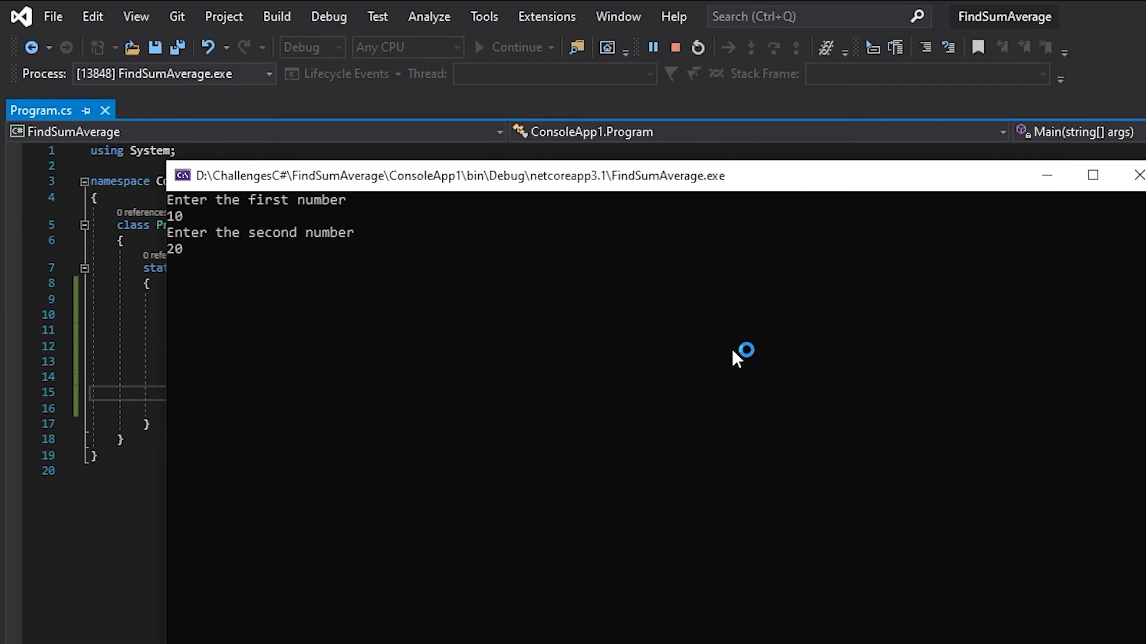